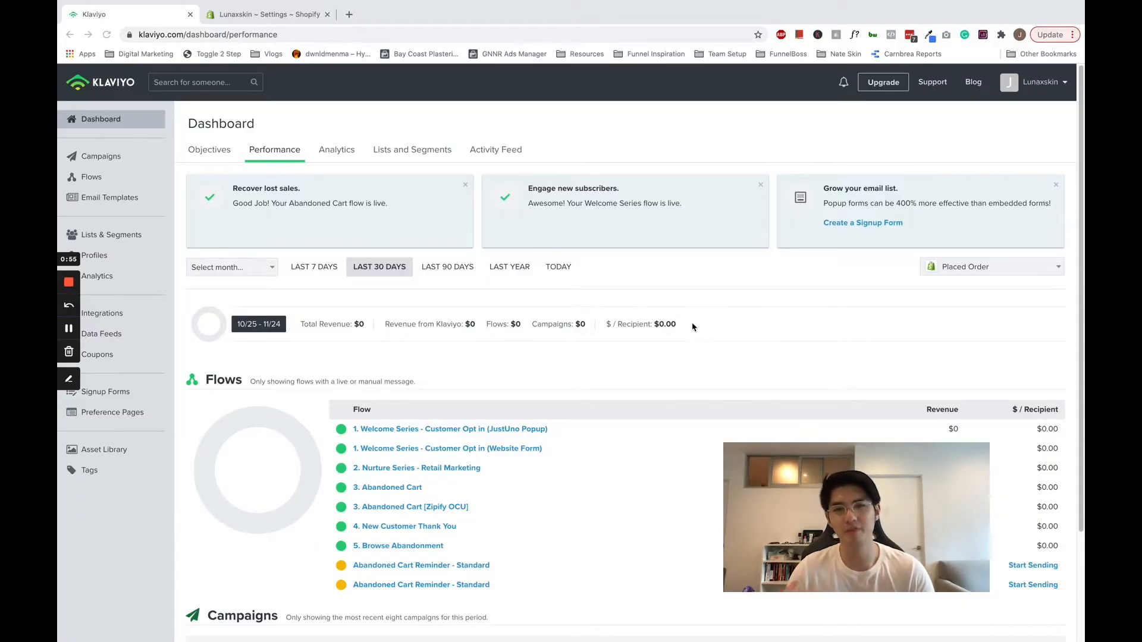
{"action": "mouse_move", "coordinate": [558, 338]}
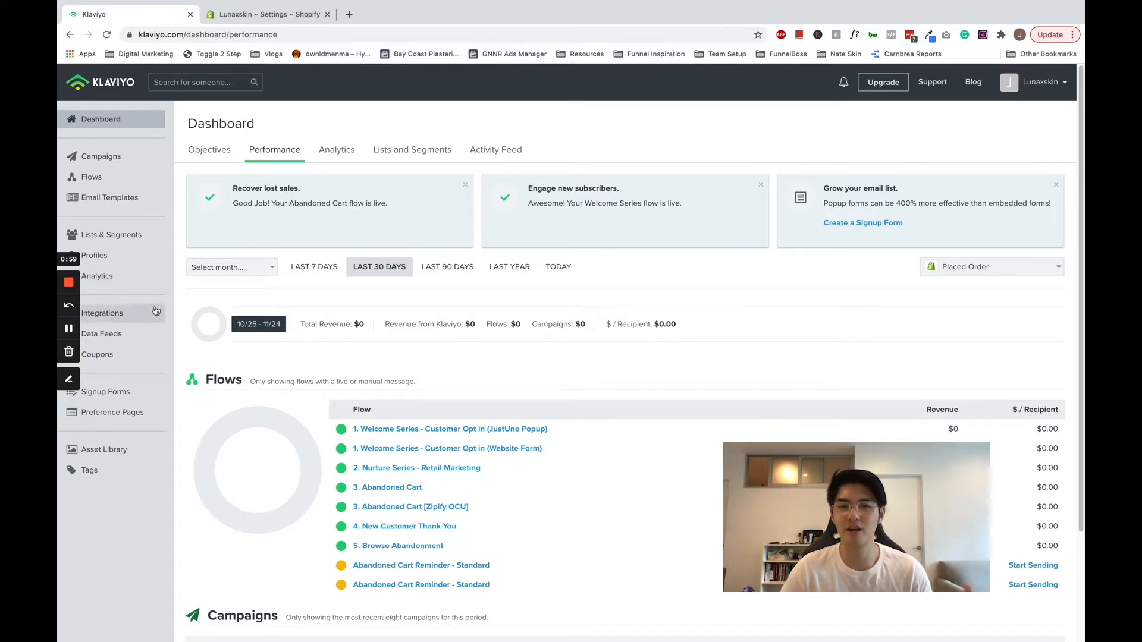
{"action": "mouse_move", "coordinate": [136, 316]}
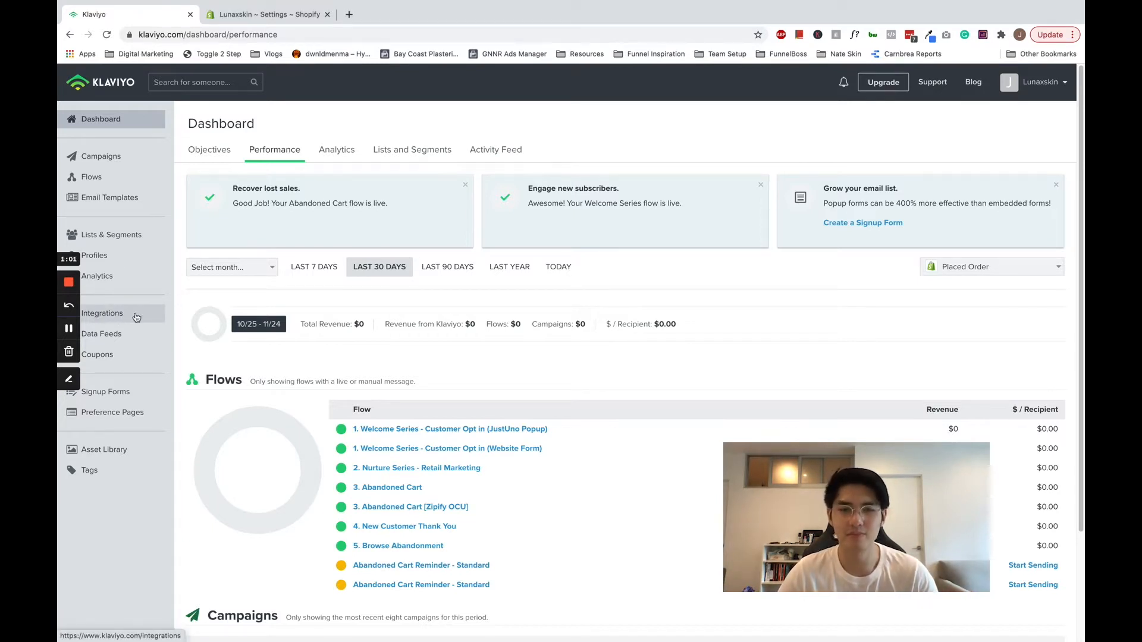
Step: Show only the enabled integrations, where Shopify is listed as the eCommerce connection
{"action": "left_click", "coordinate": [102, 313]}
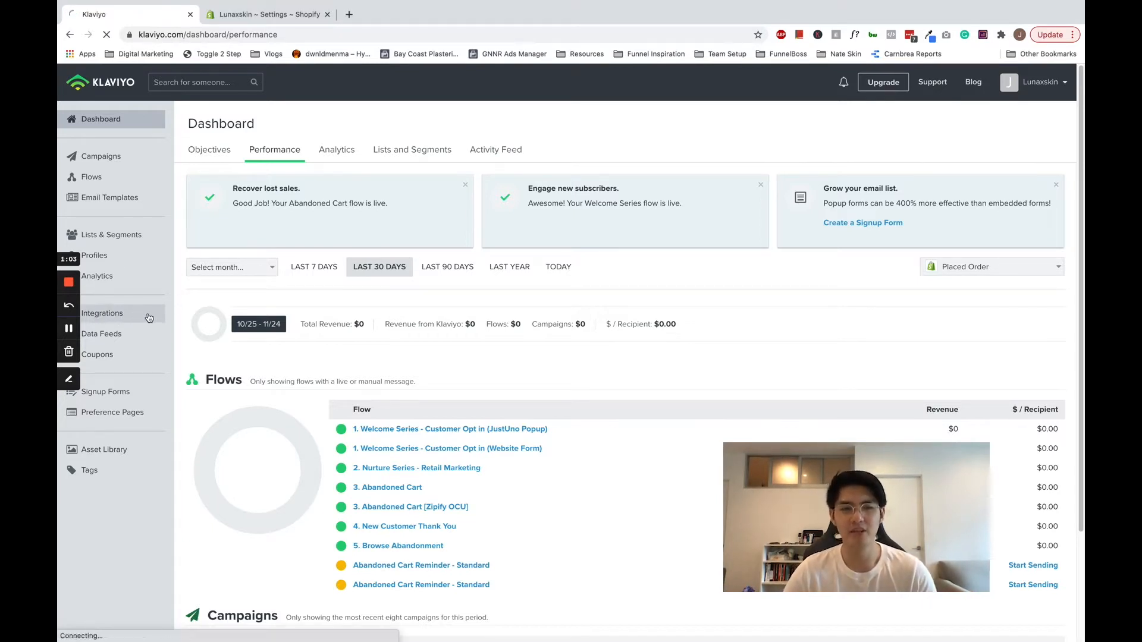
{"action": "left_click", "coordinate": [102, 314]}
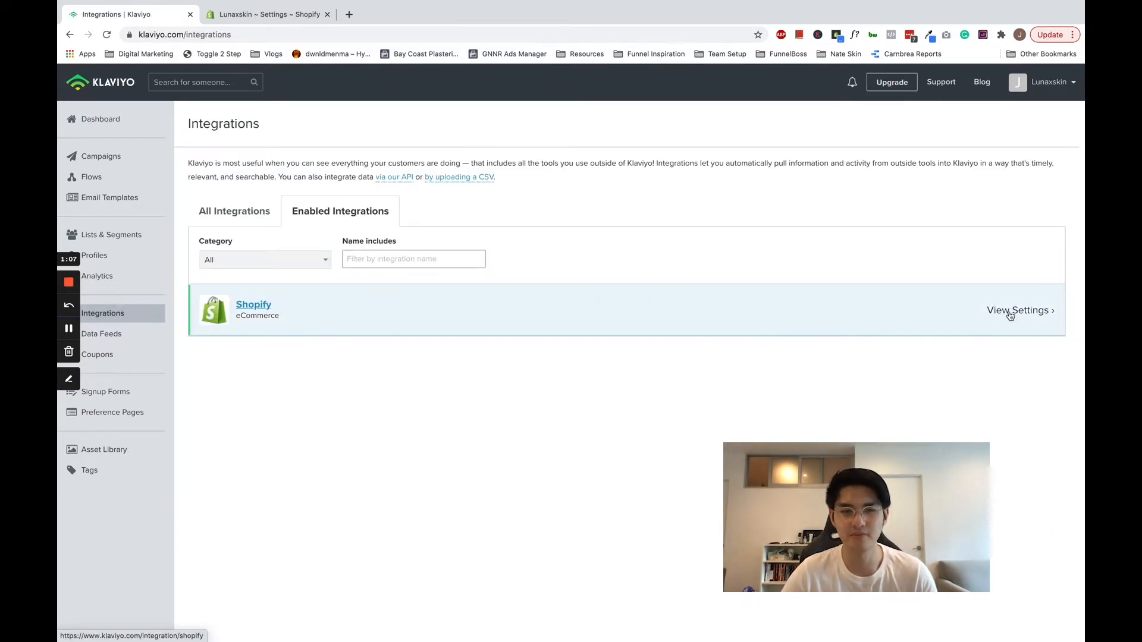
Step: Update the Shopify integration settings and confirm integrating with lunaxskin.myshopify.com
{"action": "left_click", "coordinate": [1016, 309]}
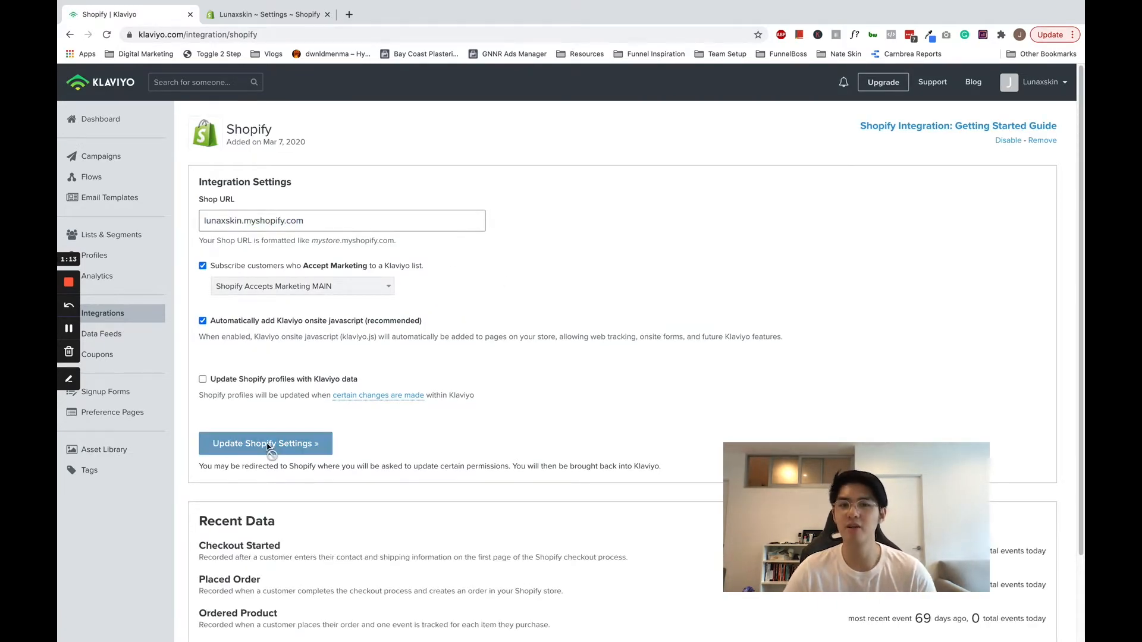
{"action": "left_click", "coordinate": [265, 444]}
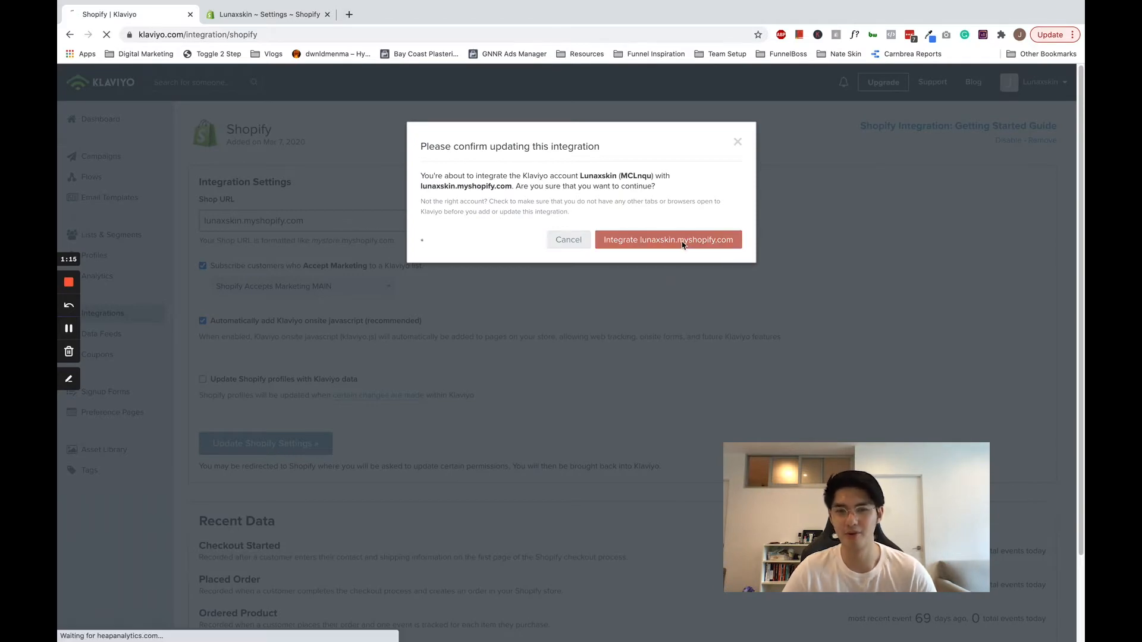
{"action": "left_click", "coordinate": [668, 240]}
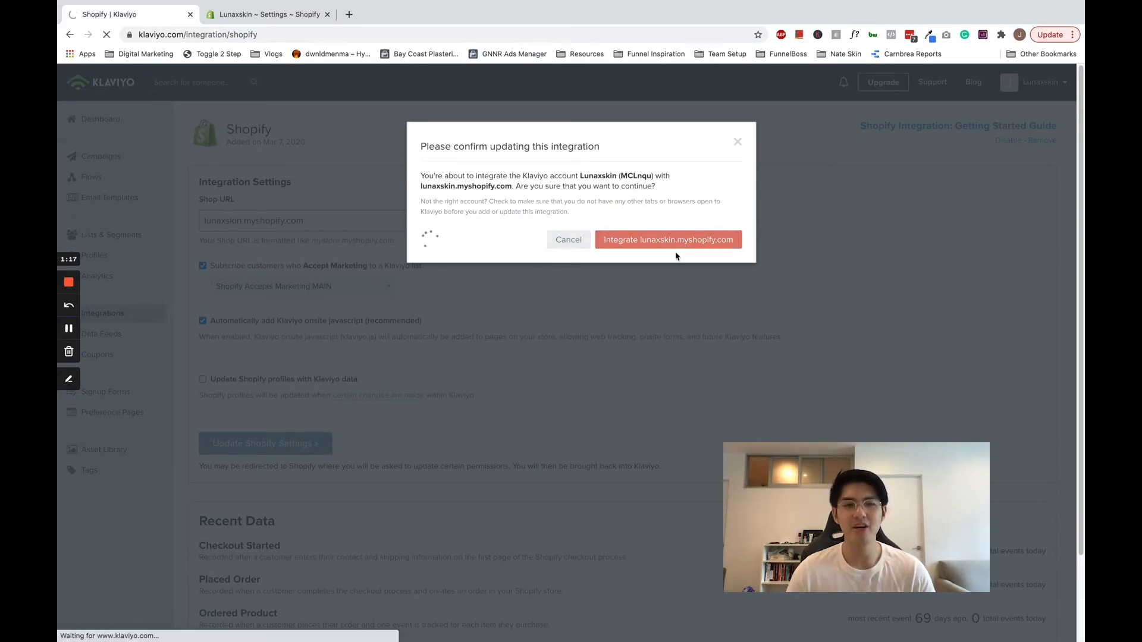
{"action": "left_click", "coordinate": [669, 240]}
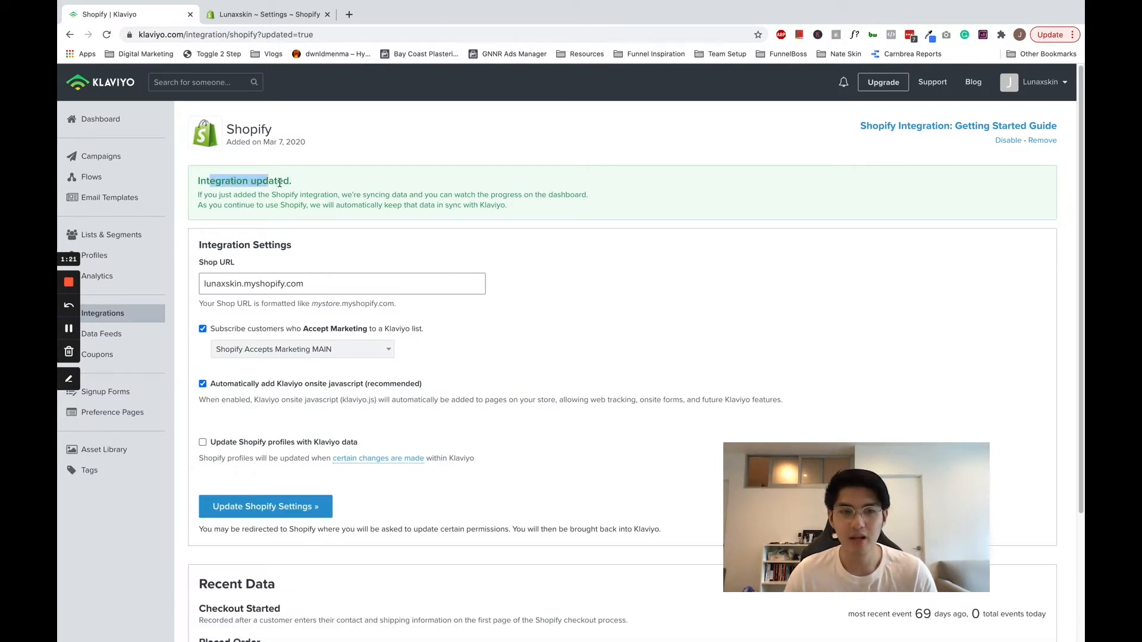
{"action": "mouse_move", "coordinate": [105, 178]}
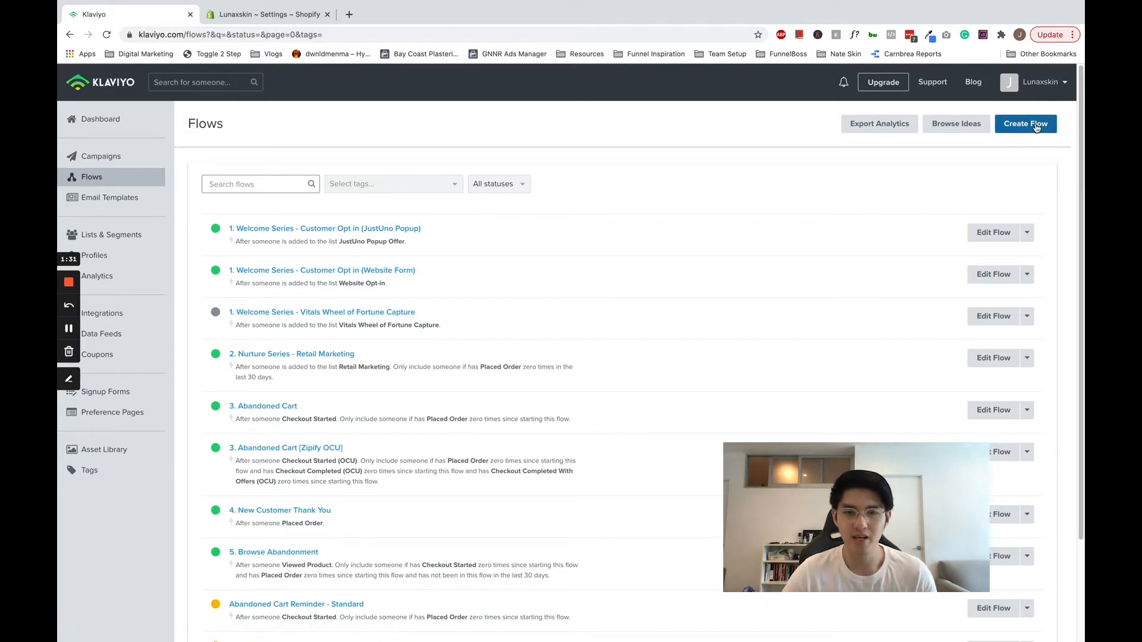
Step: Create a new flow from the Abandoned Cart Reminder - Standard template
{"action": "left_click", "coordinate": [1025, 123]}
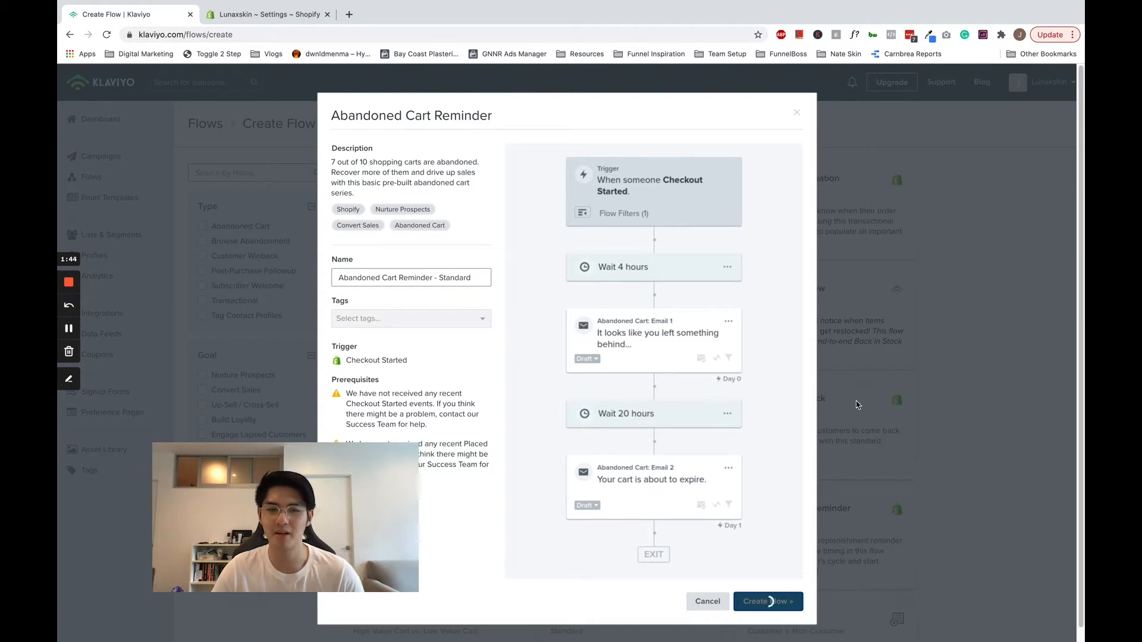
{"action": "left_click", "coordinate": [768, 602]}
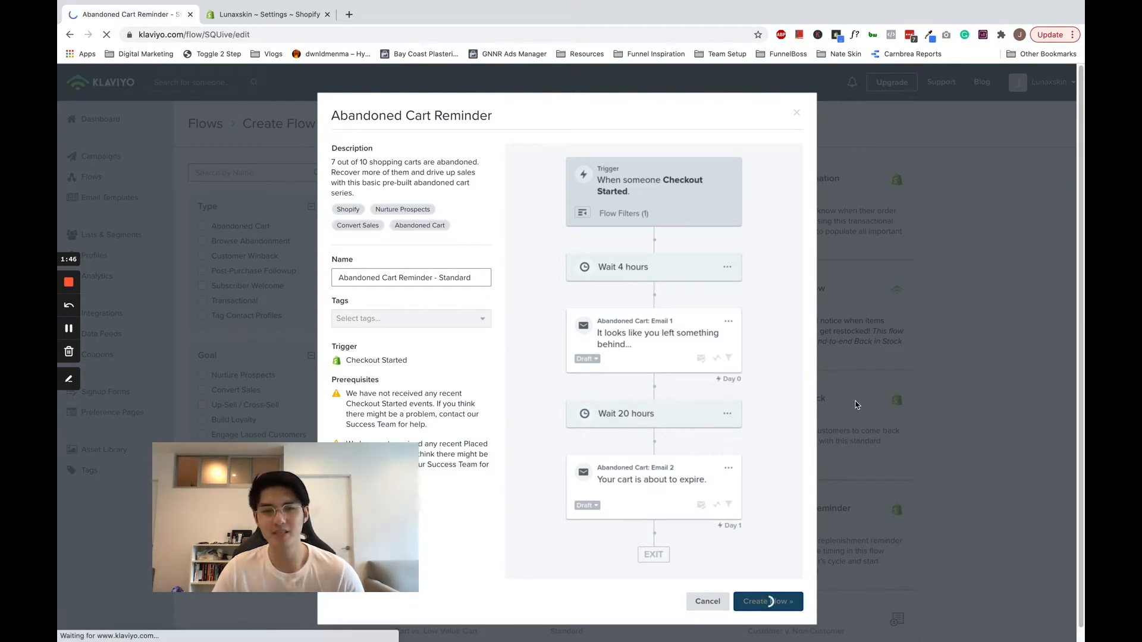
{"action": "left_click", "coordinate": [768, 602]}
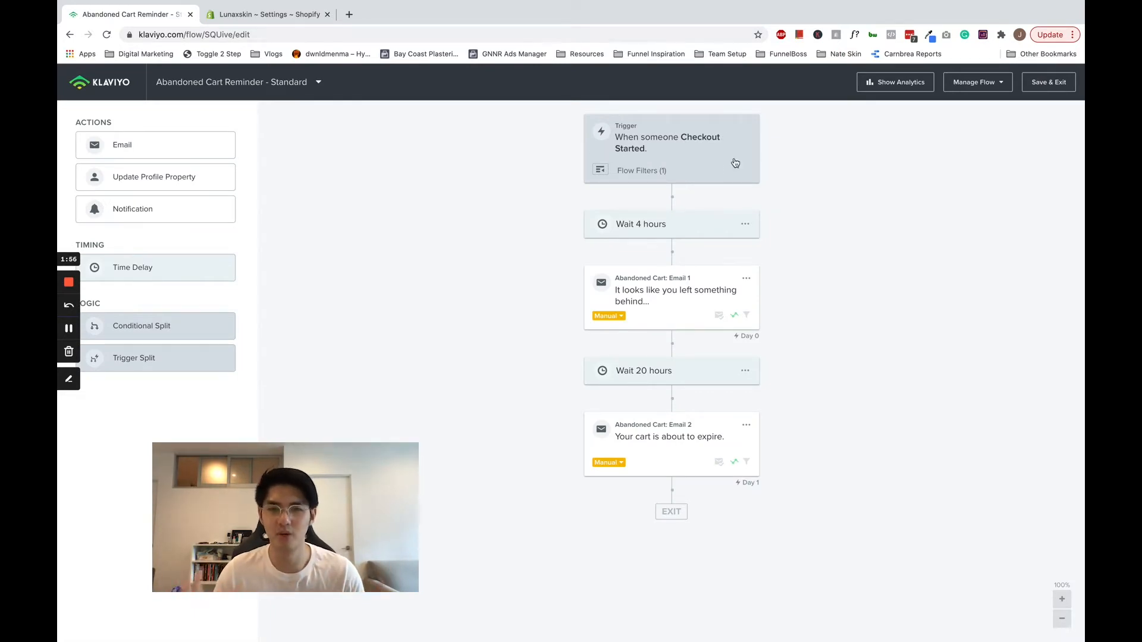
{"action": "left_click", "coordinate": [671, 147]}
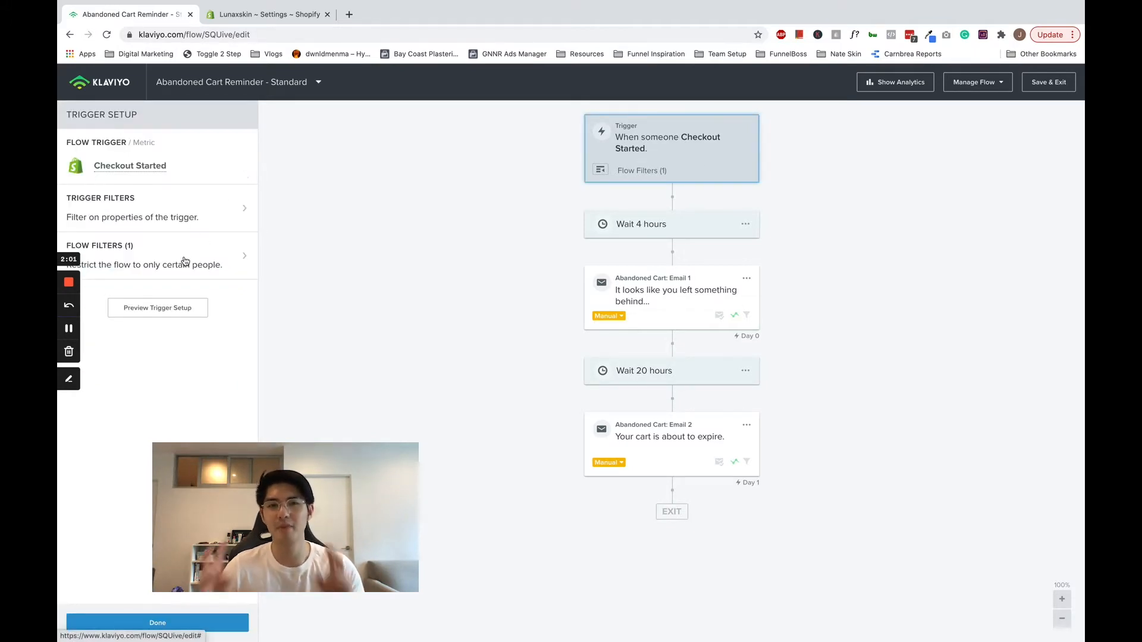
{"action": "left_click", "coordinate": [894, 82]}
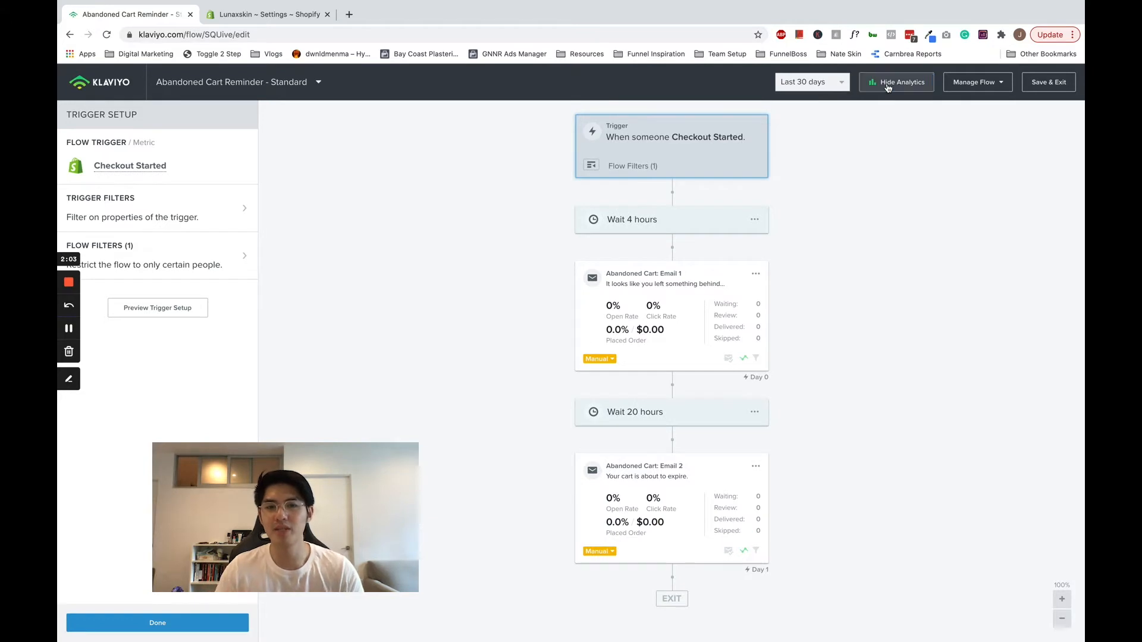
{"action": "left_click", "coordinate": [895, 82]}
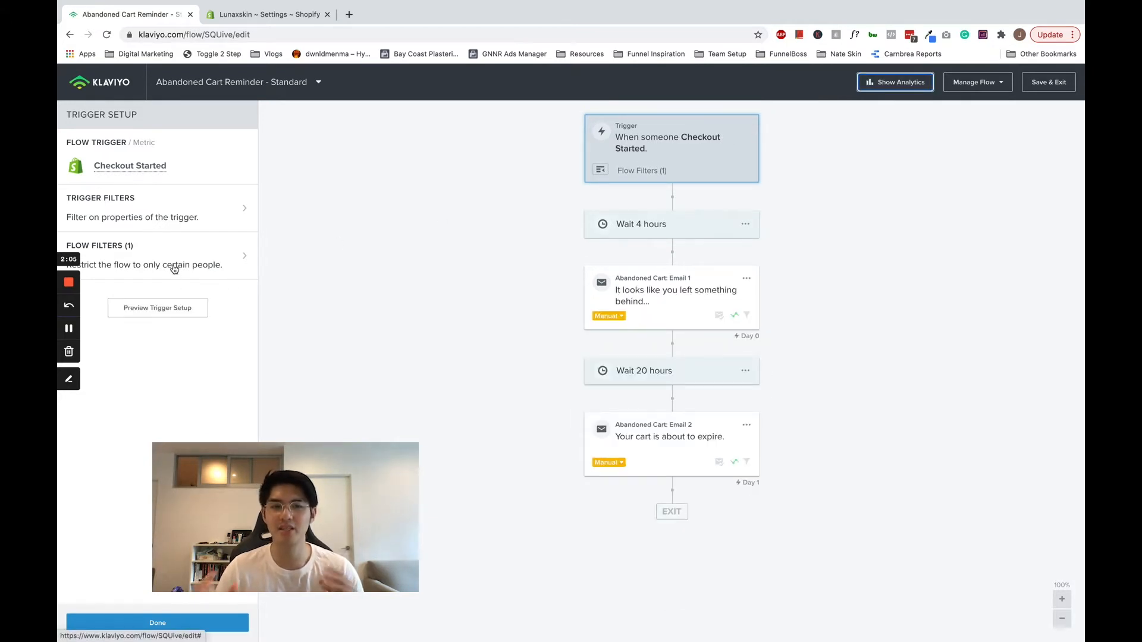
{"action": "mouse_move", "coordinate": [288, 267]}
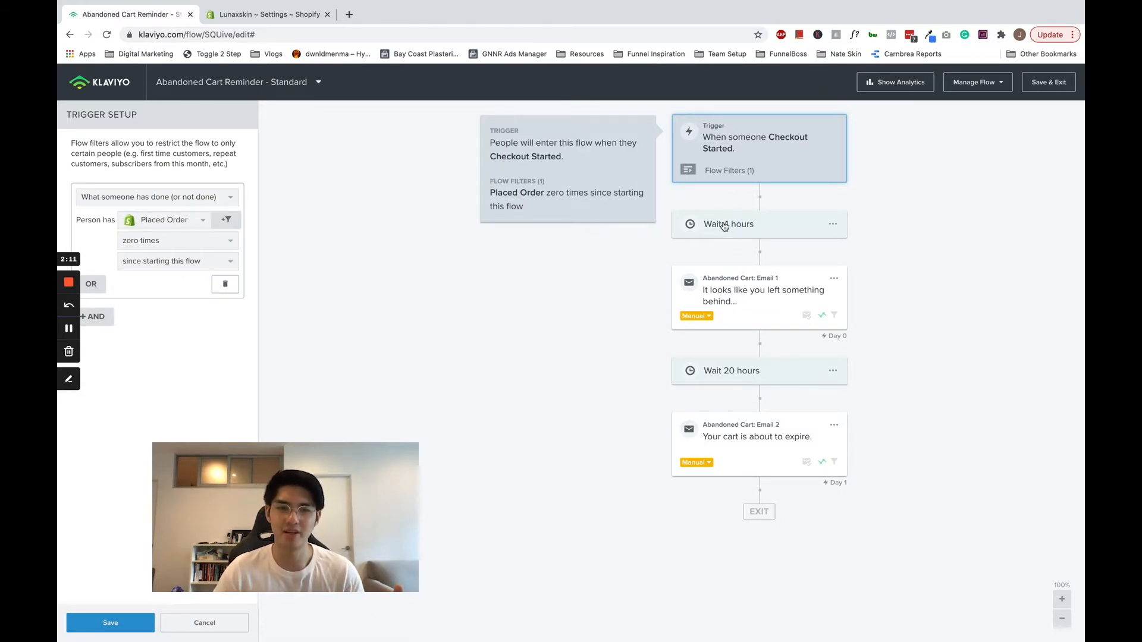
{"action": "mouse_move", "coordinate": [588, 252]}
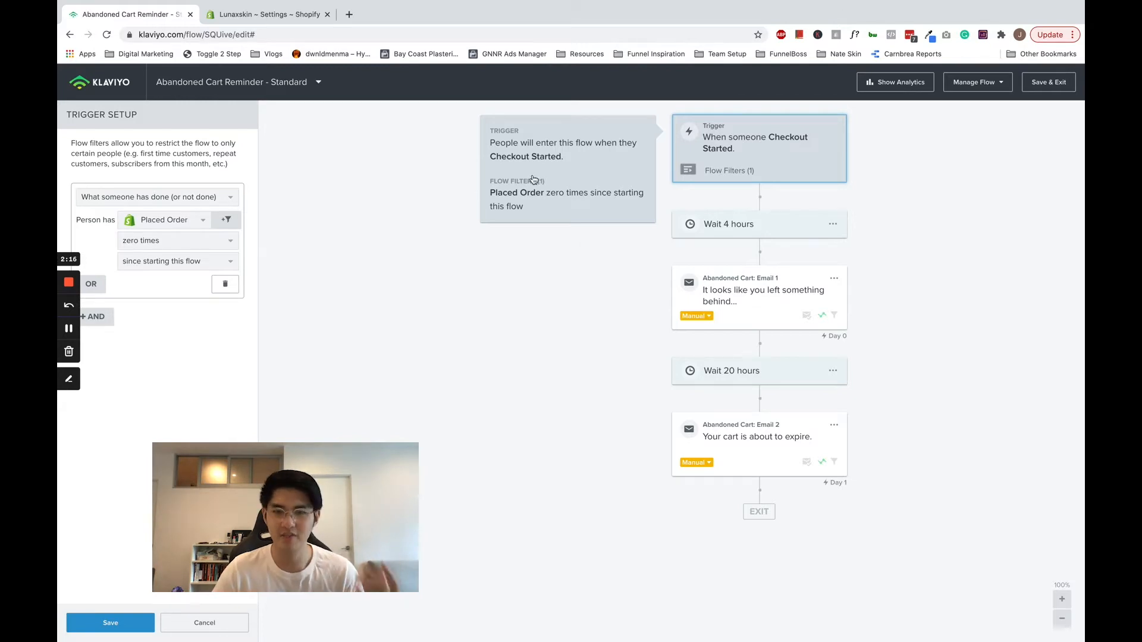
{"action": "mouse_move", "coordinate": [533, 202]}
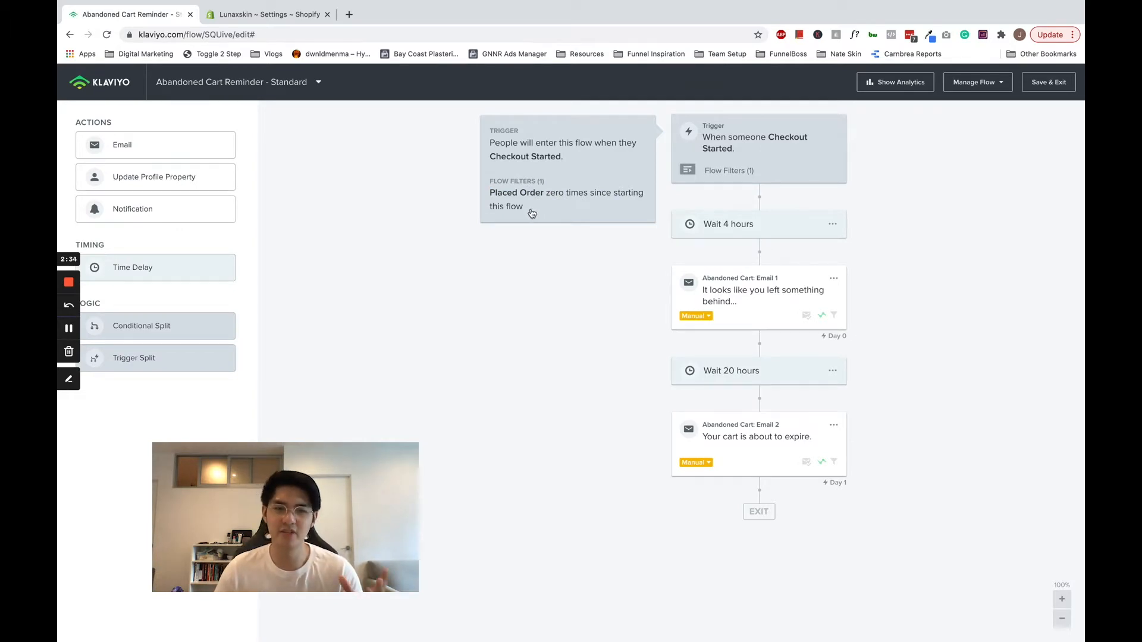
{"action": "mouse_move", "coordinate": [720, 307]}
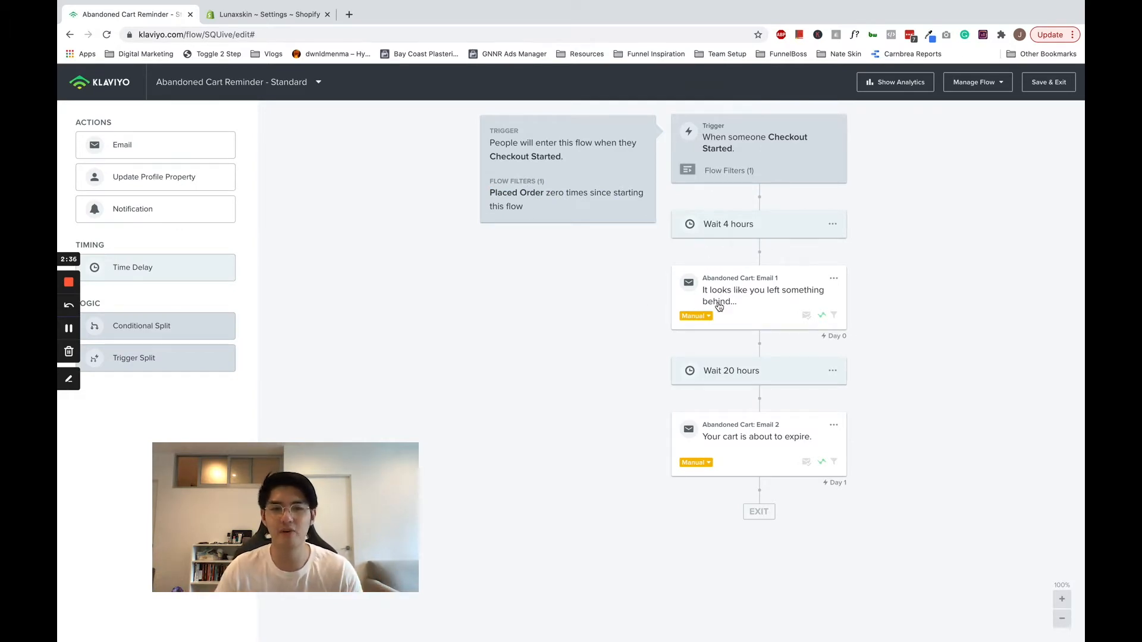
Step: Inspect both reminder emails, then bring Abandoned Cart: Email 1 into its message editor
{"action": "left_click", "coordinate": [757, 437]}
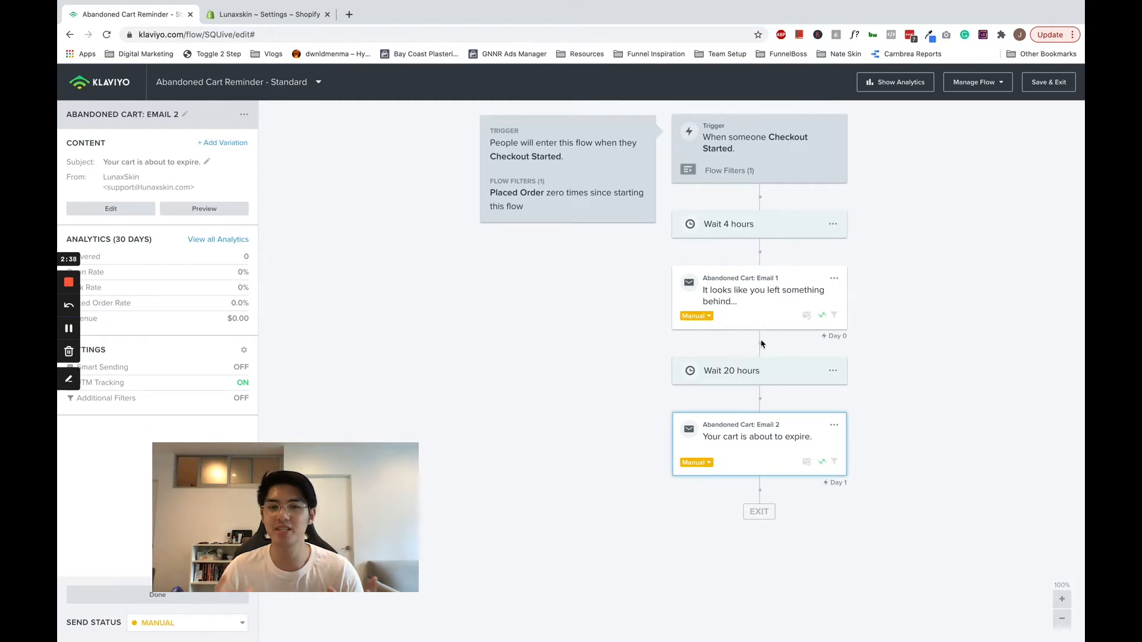
{"action": "left_click", "coordinate": [758, 296]}
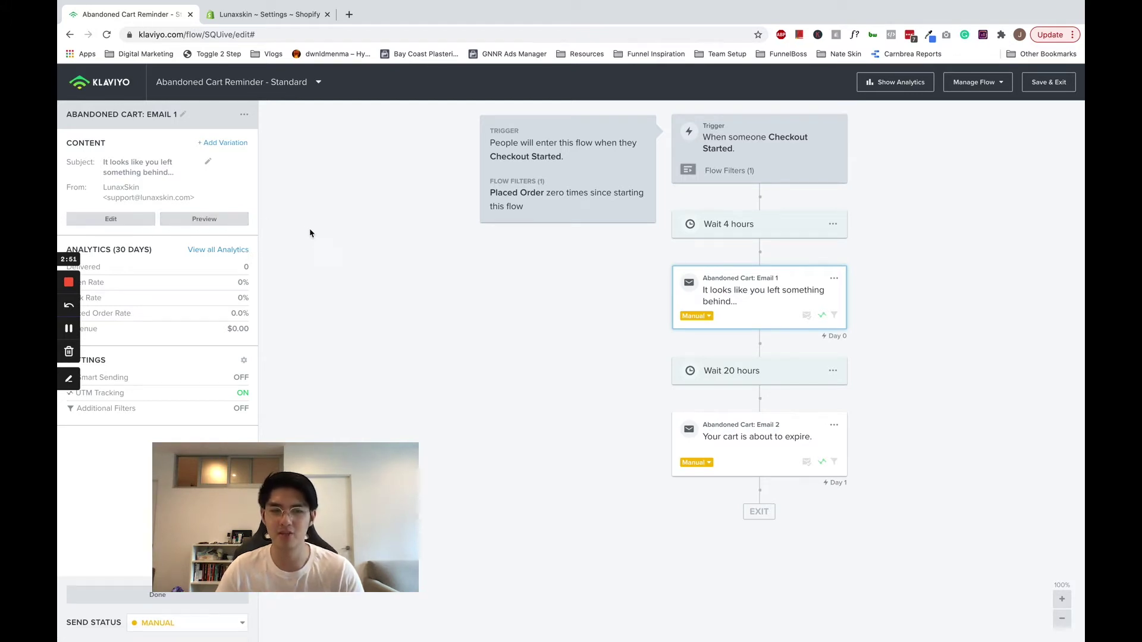
{"action": "mouse_move", "coordinate": [295, 232]}
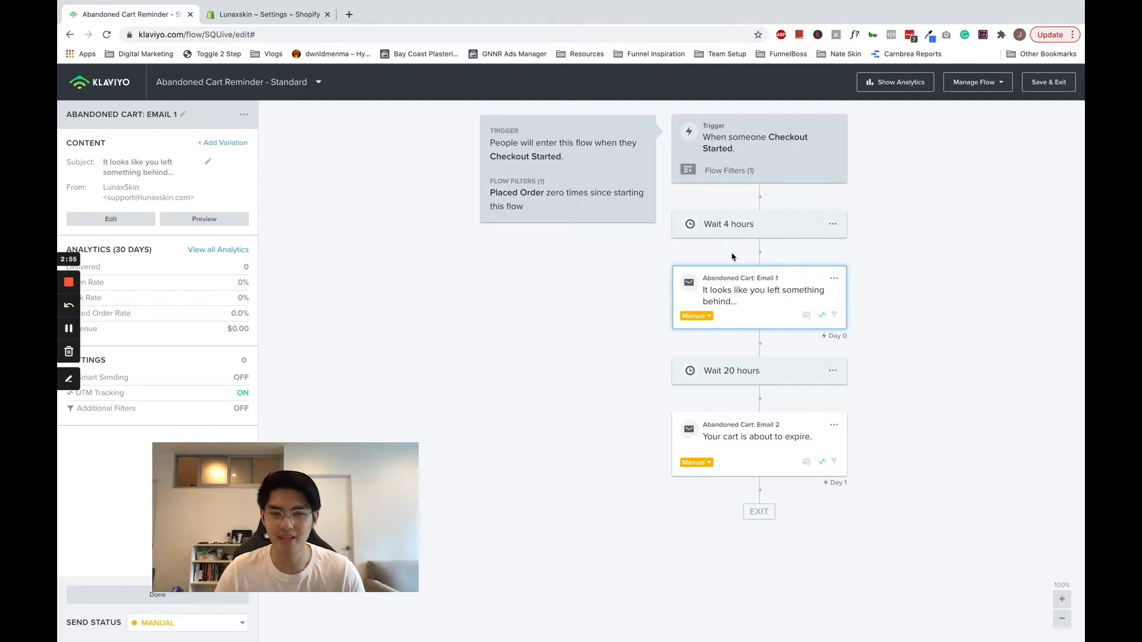
{"action": "mouse_move", "coordinate": [747, 295]}
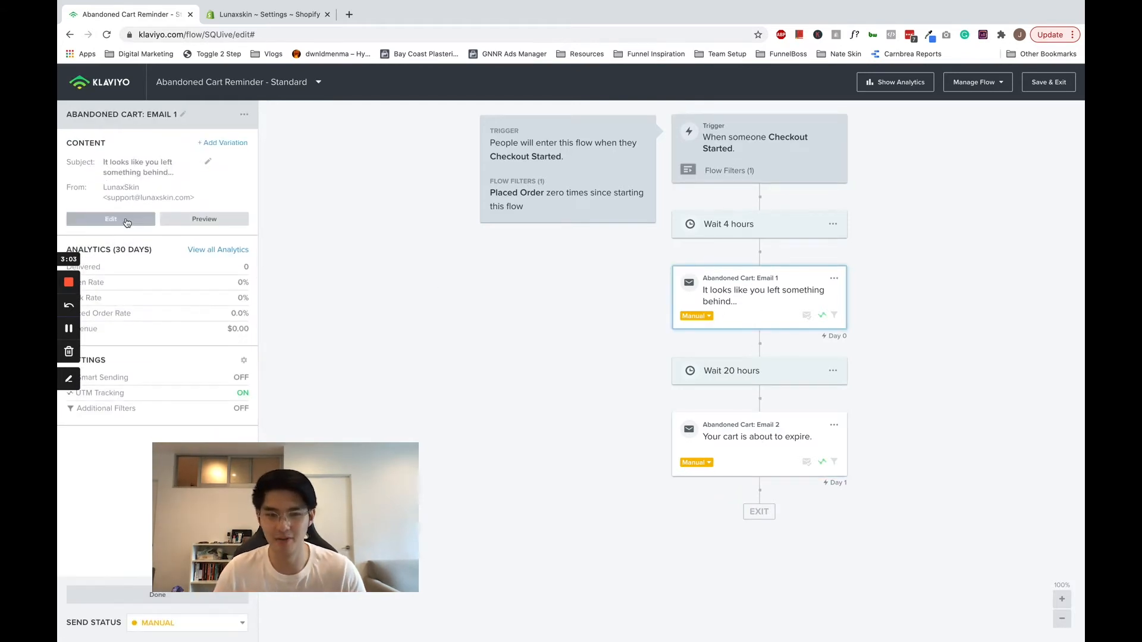
{"action": "left_click", "coordinate": [111, 219]}
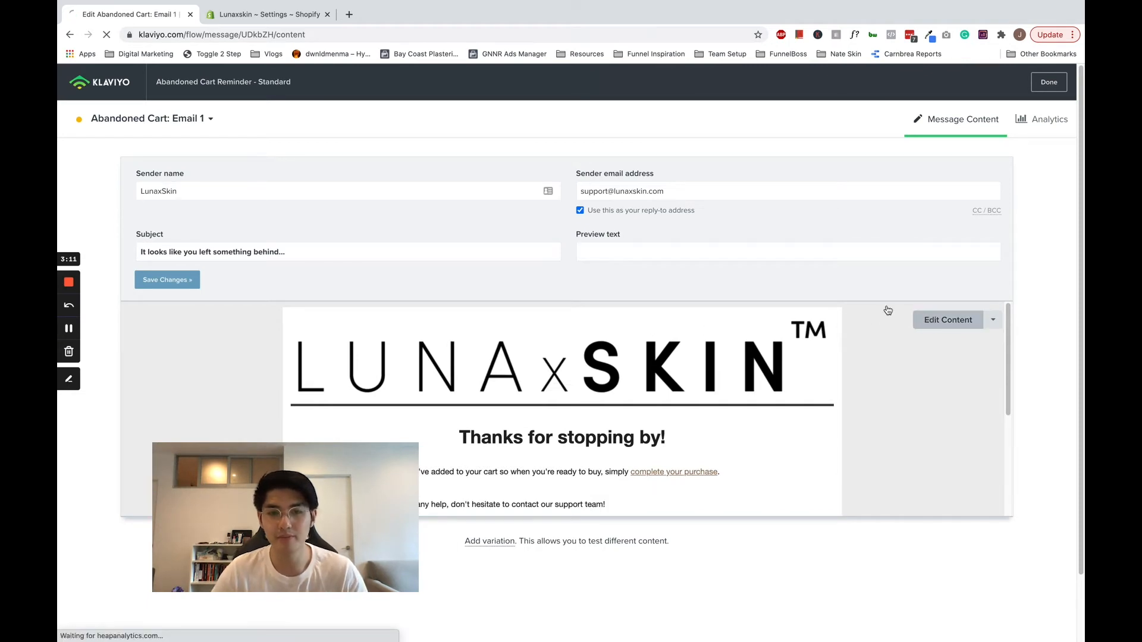
Step: Enter Email 1's drag-and-drop builder, save the cart items table settings and start a preview
{"action": "left_click", "coordinate": [947, 319]}
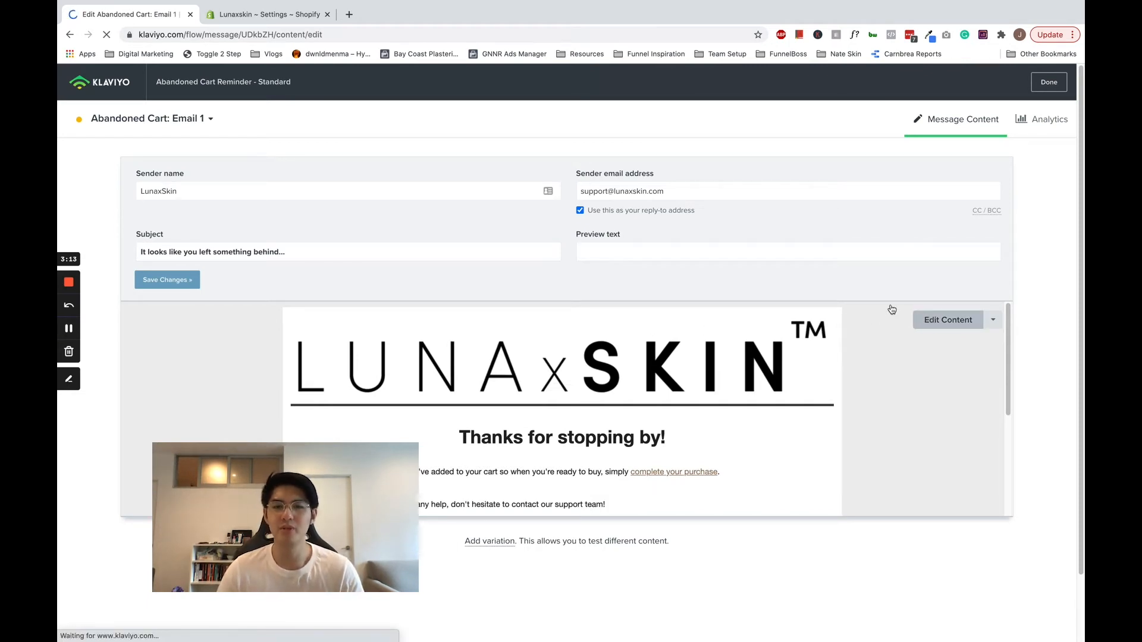
{"action": "left_click", "coordinate": [947, 319]}
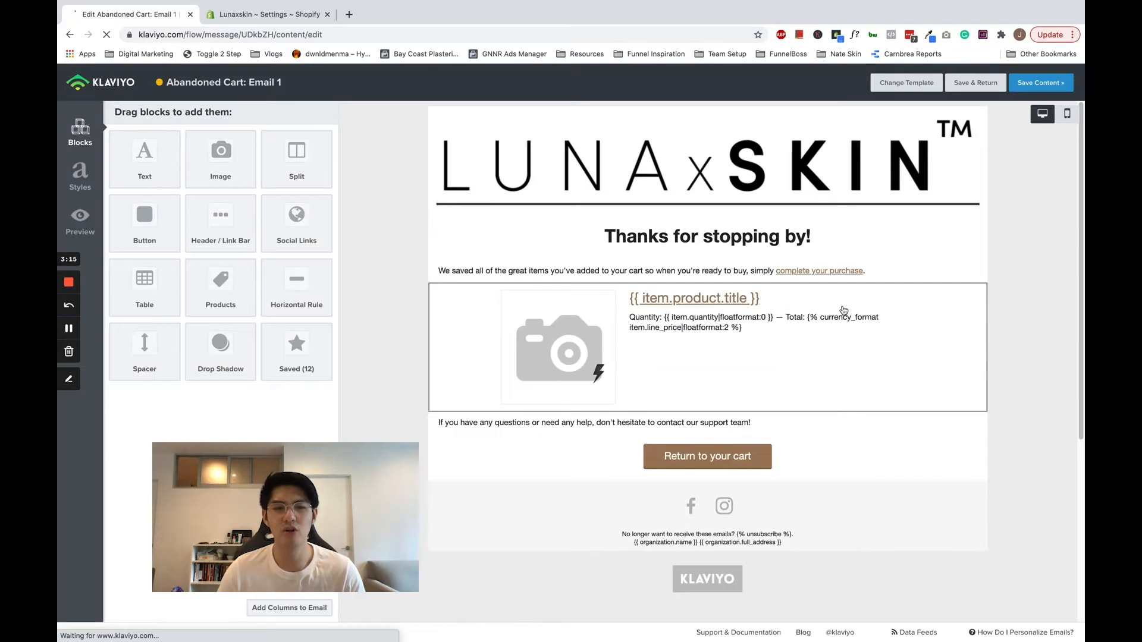
{"action": "mouse_move", "coordinate": [540, 335]}
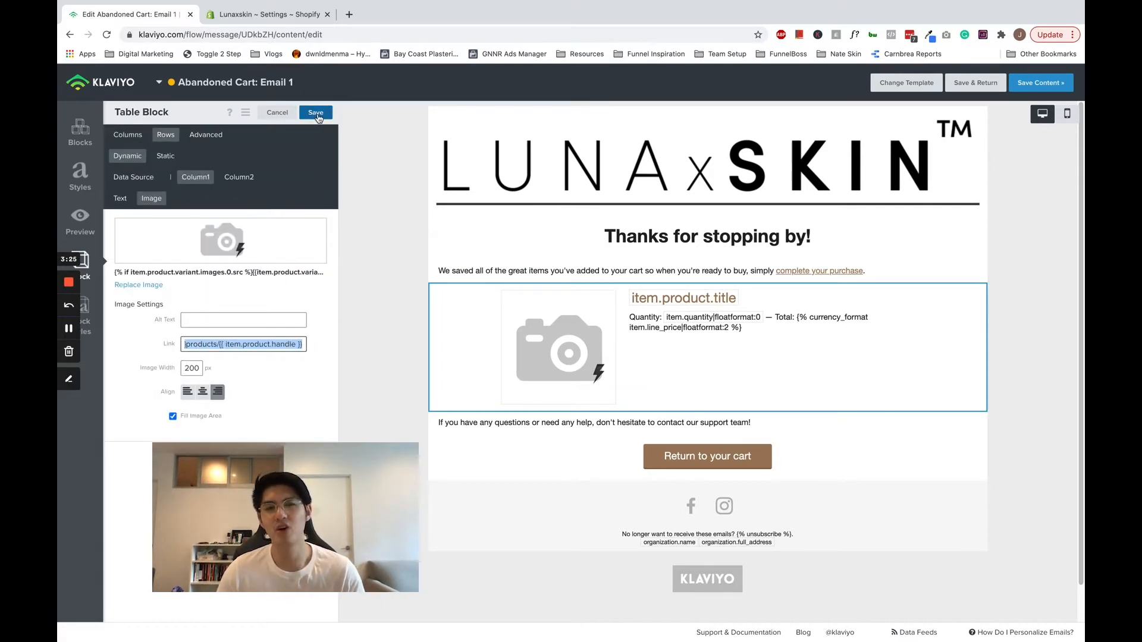
{"action": "left_click", "coordinate": [315, 112]}
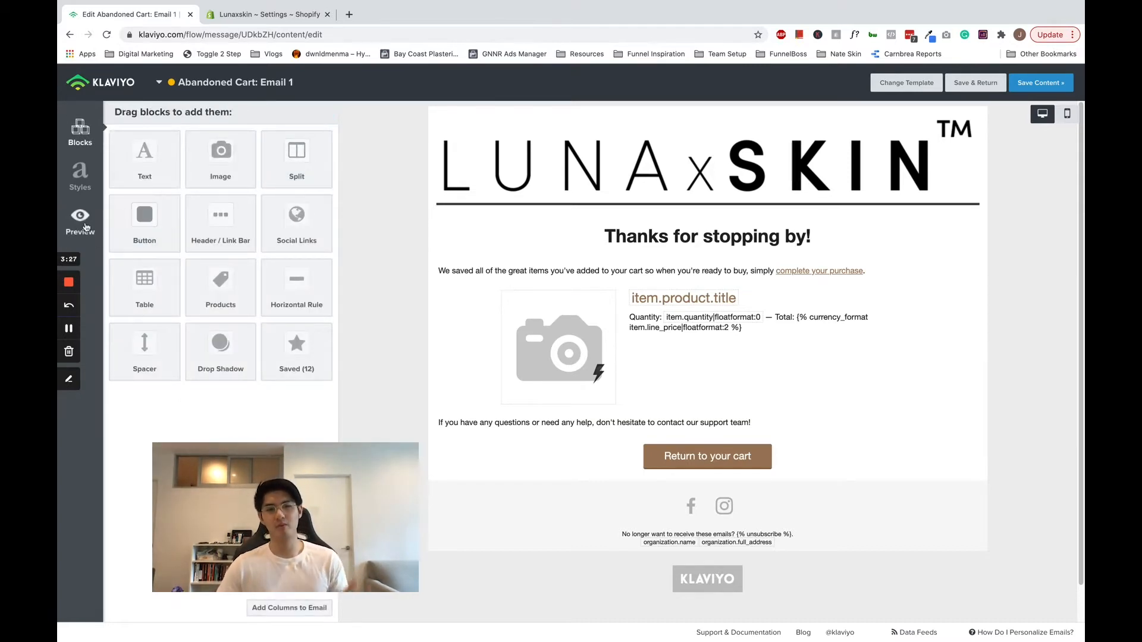
{"action": "left_click", "coordinate": [80, 217]}
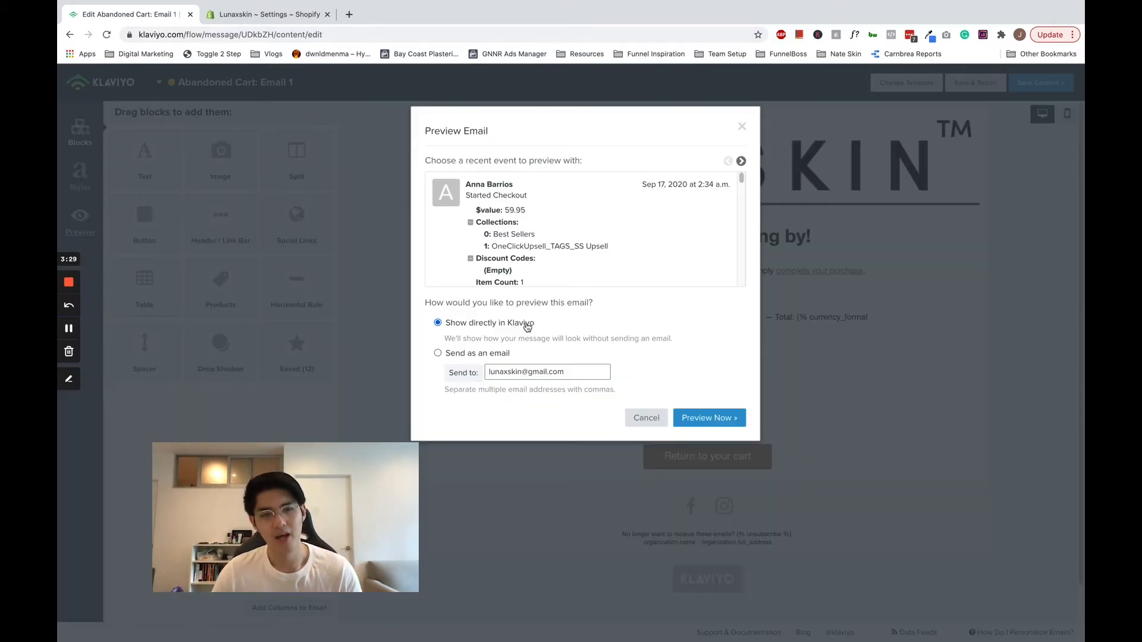
Step: Render Email 1 with a different recent Started Checkout event (LunaxPad Pro), then close the preview
{"action": "left_click", "coordinate": [709, 418]}
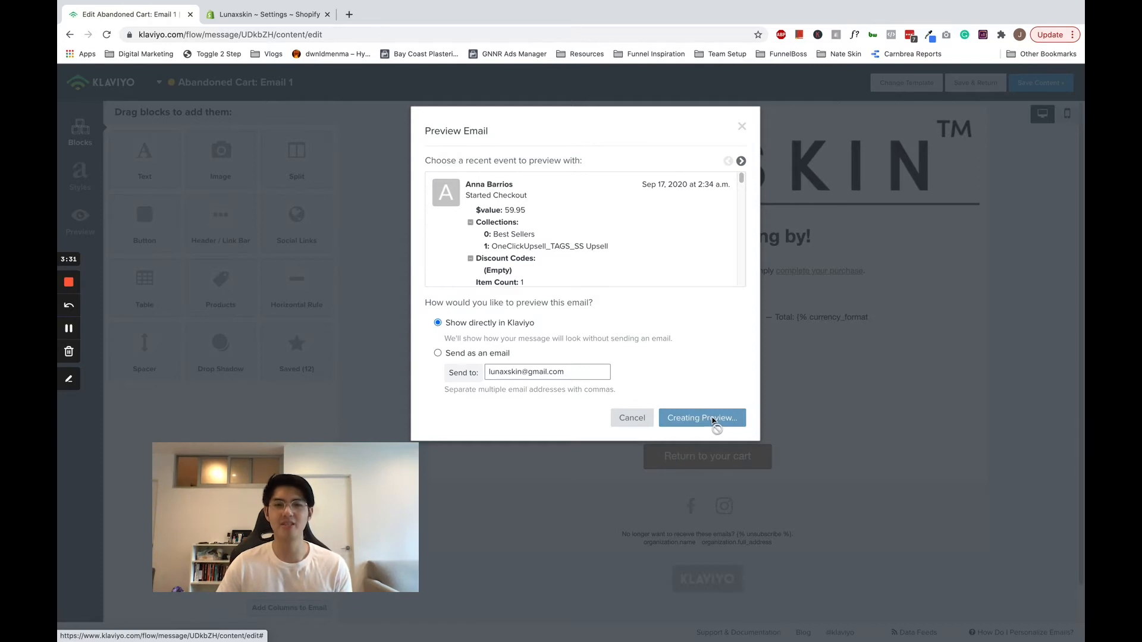
{"action": "left_click", "coordinate": [702, 418]}
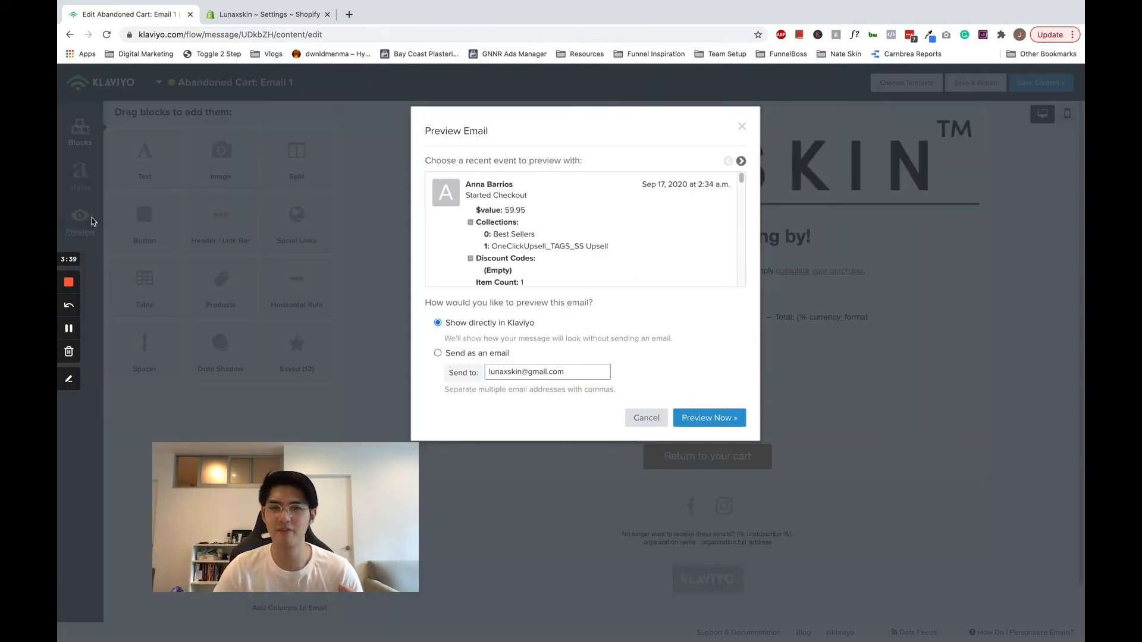
{"action": "left_click", "coordinate": [741, 161]}
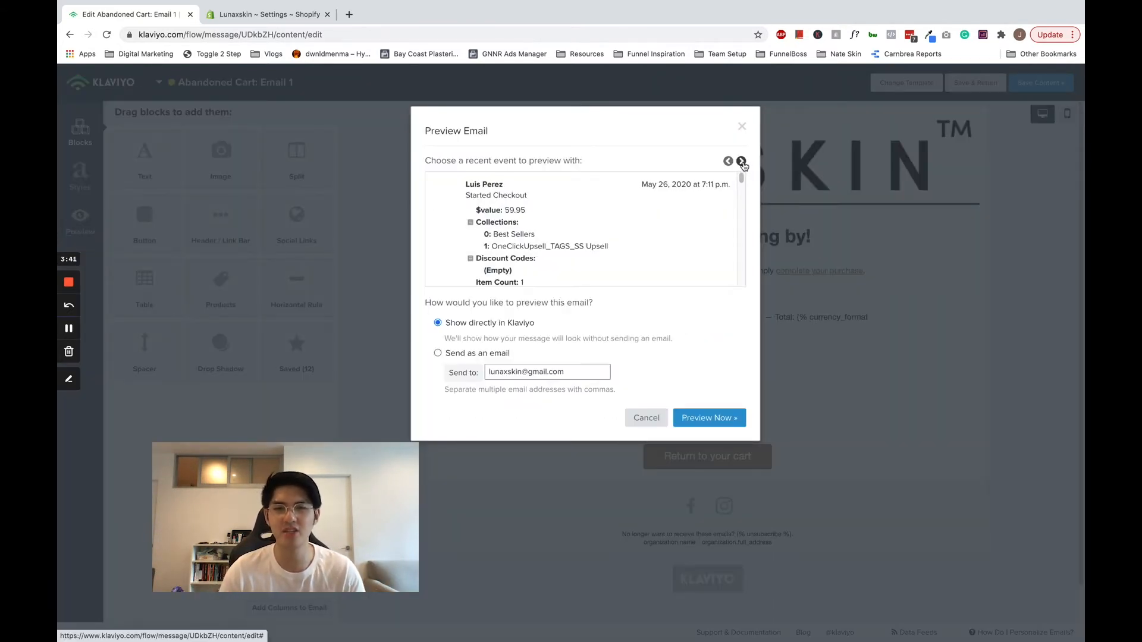
{"action": "left_click", "coordinate": [740, 161]}
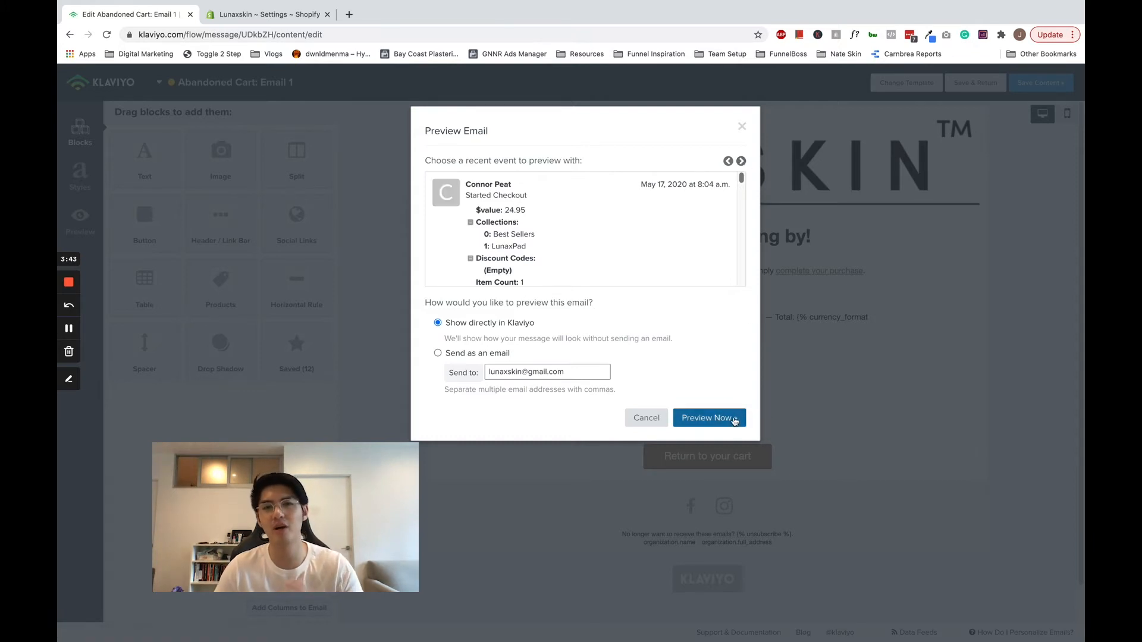
{"action": "left_click", "coordinate": [709, 417]}
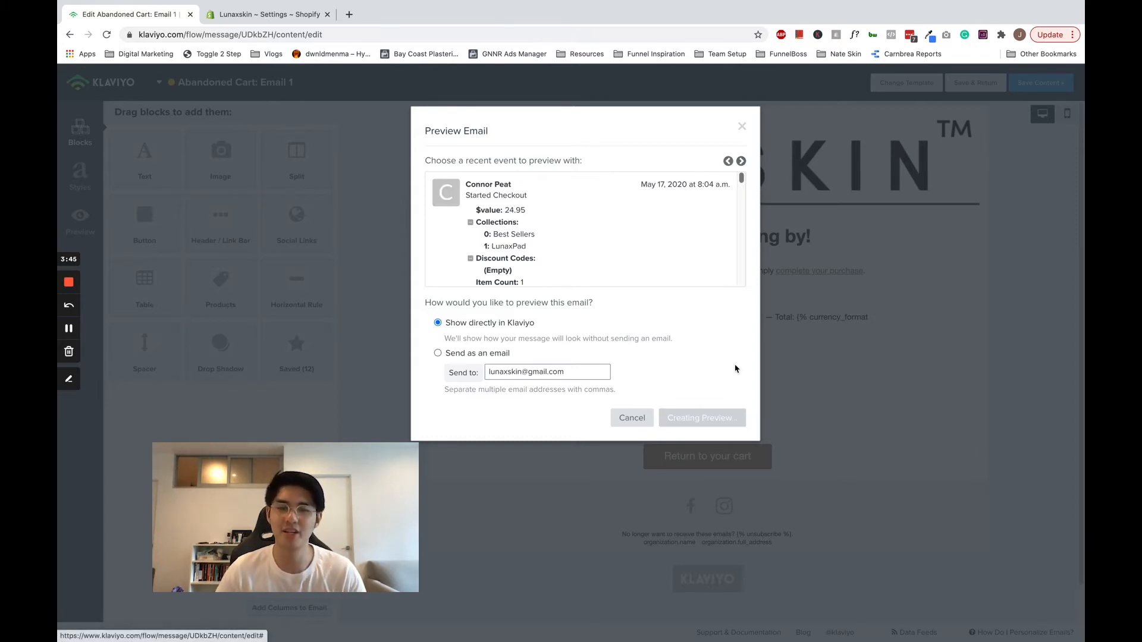
{"action": "left_click", "coordinate": [701, 417]}
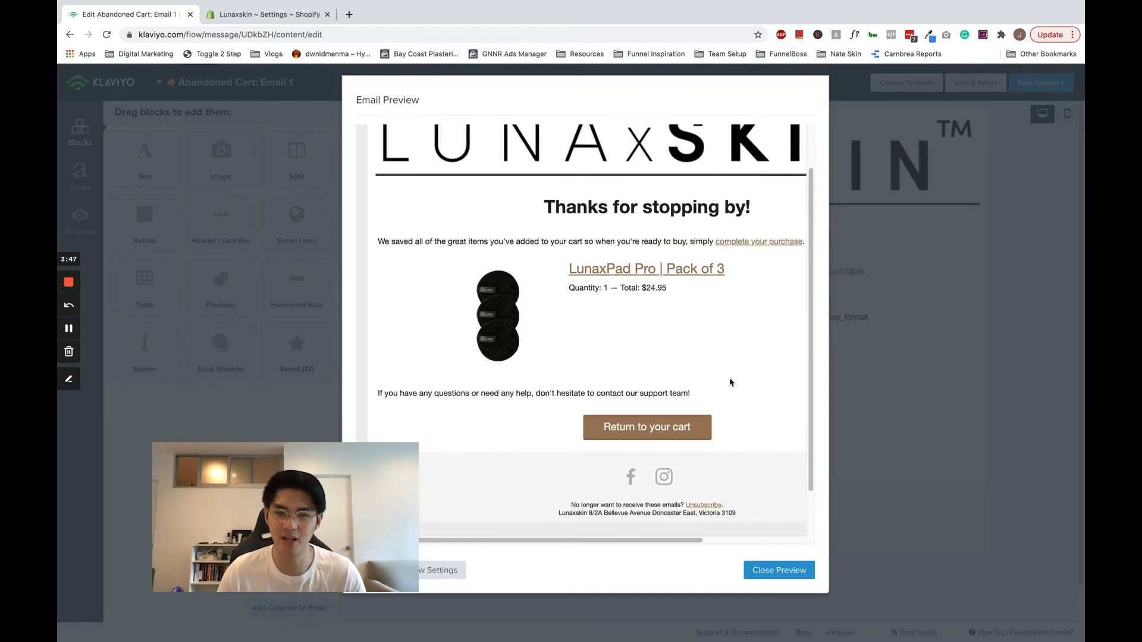
{"action": "left_click", "coordinate": [778, 569]}
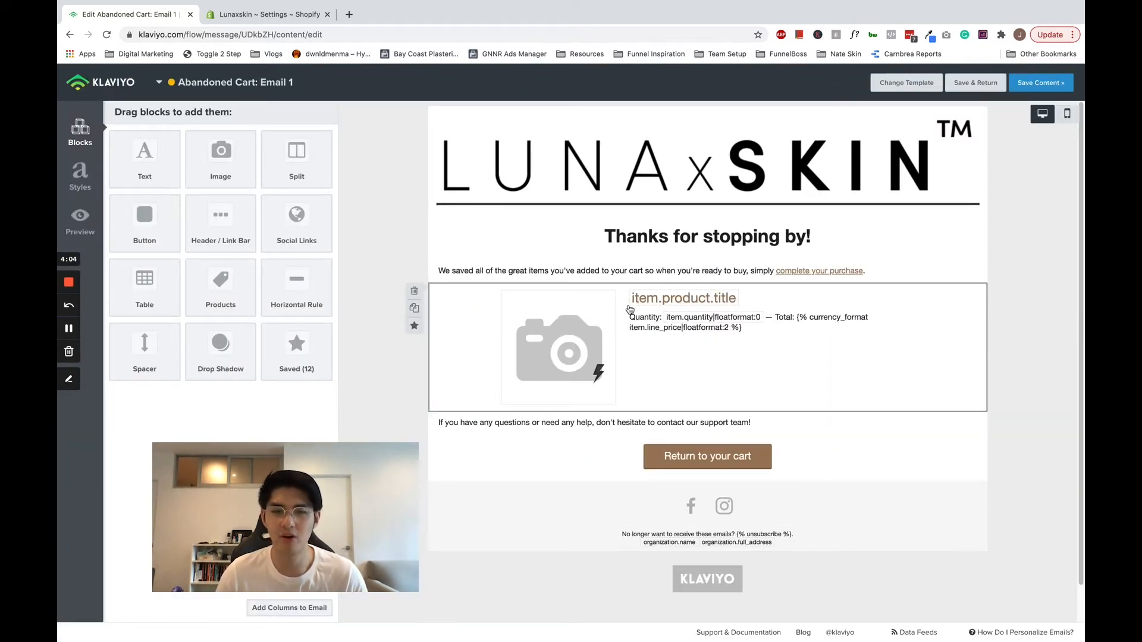
{"action": "mouse_move", "coordinate": [721, 335]}
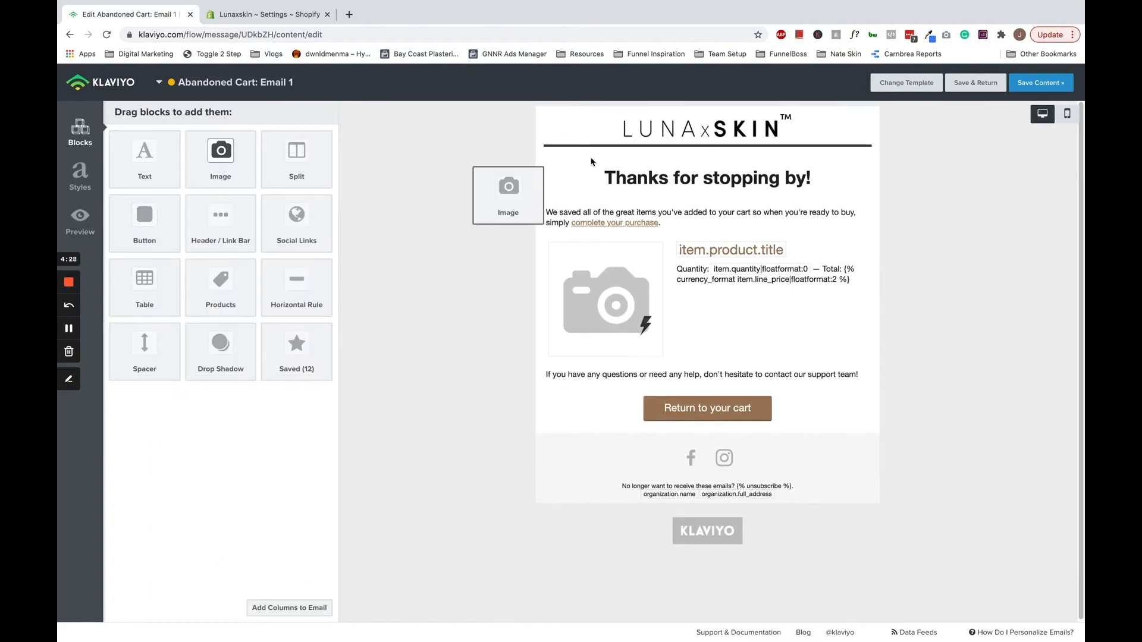
Step: Place the 'left something behind' banner under the LunaxSkin logo and dismiss the 20% off image
{"action": "left_click", "coordinate": [508, 195]}
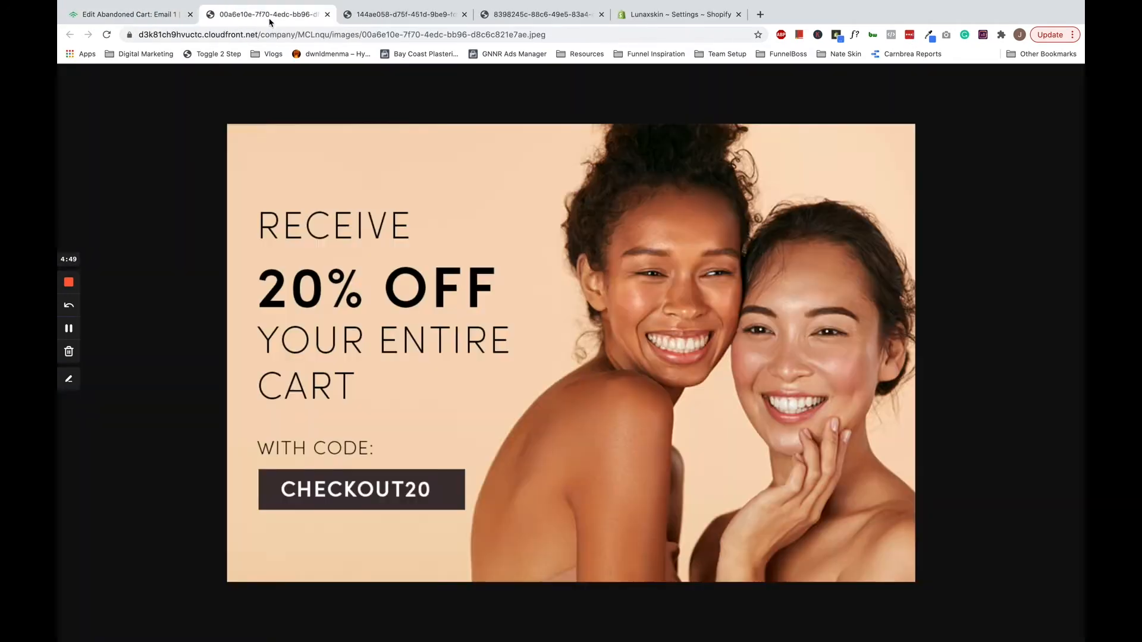
{"action": "left_click", "coordinate": [130, 15]}
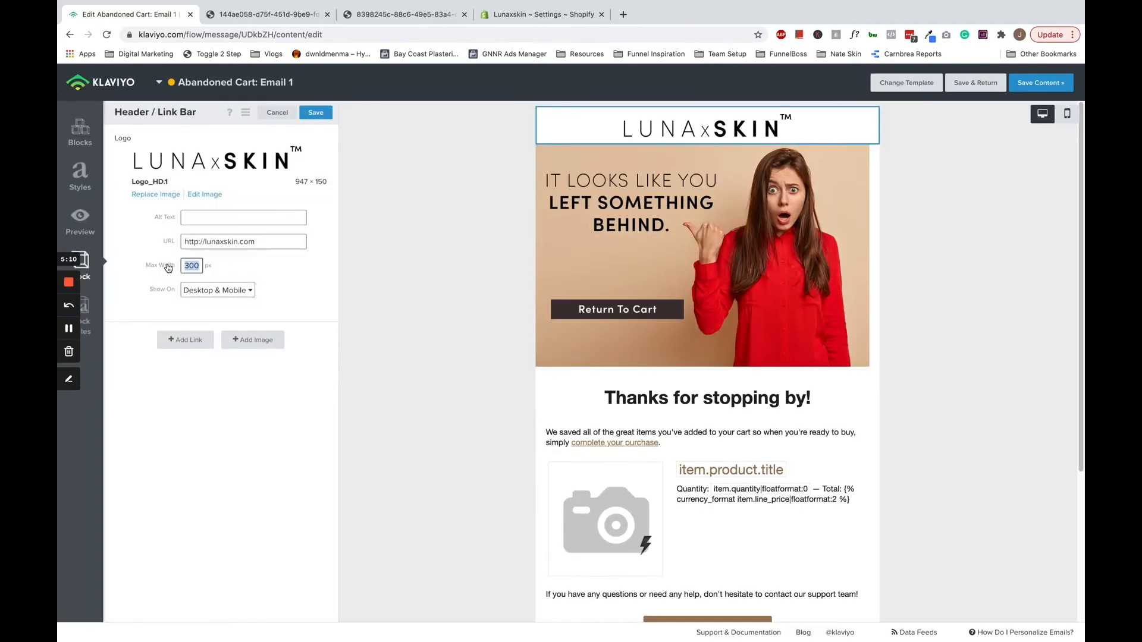
Step: Save the smaller logo, set the banner image padding to 0 and give the intro paragraph 40 px side margins
{"action": "left_click", "coordinate": [276, 112]}
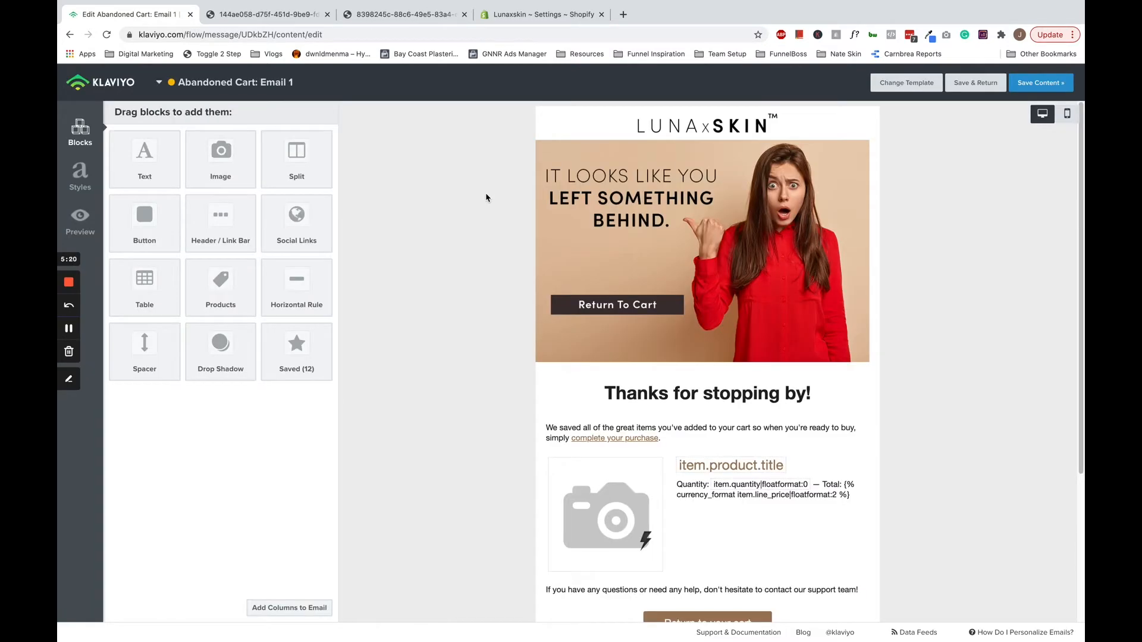
{"action": "left_click", "coordinate": [706, 251]}
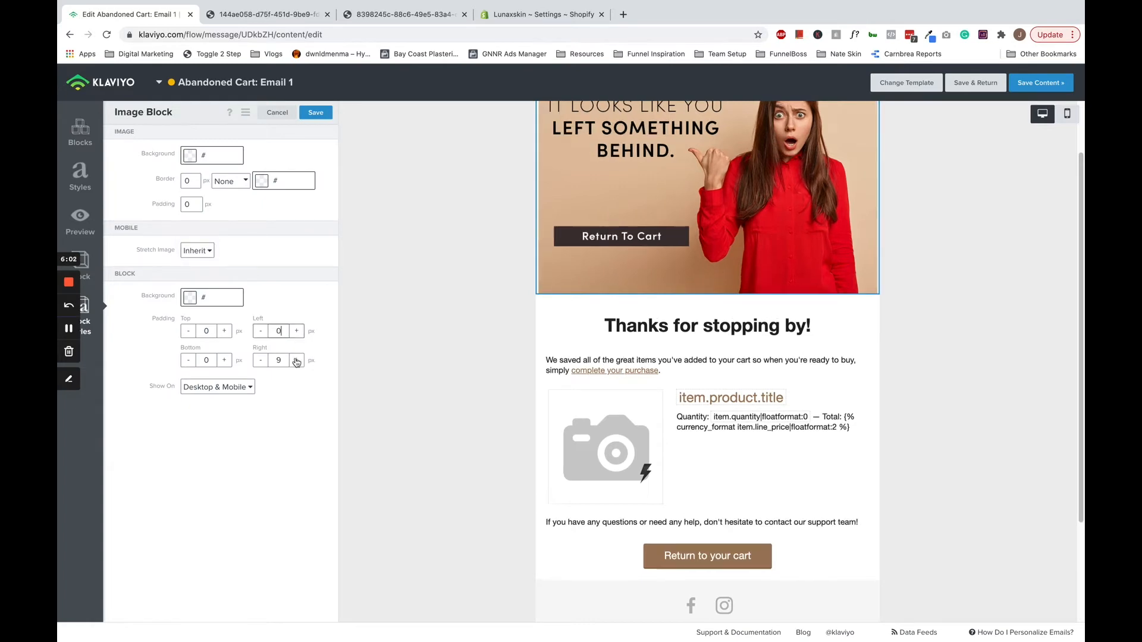
{"action": "left_click", "coordinate": [276, 112]}
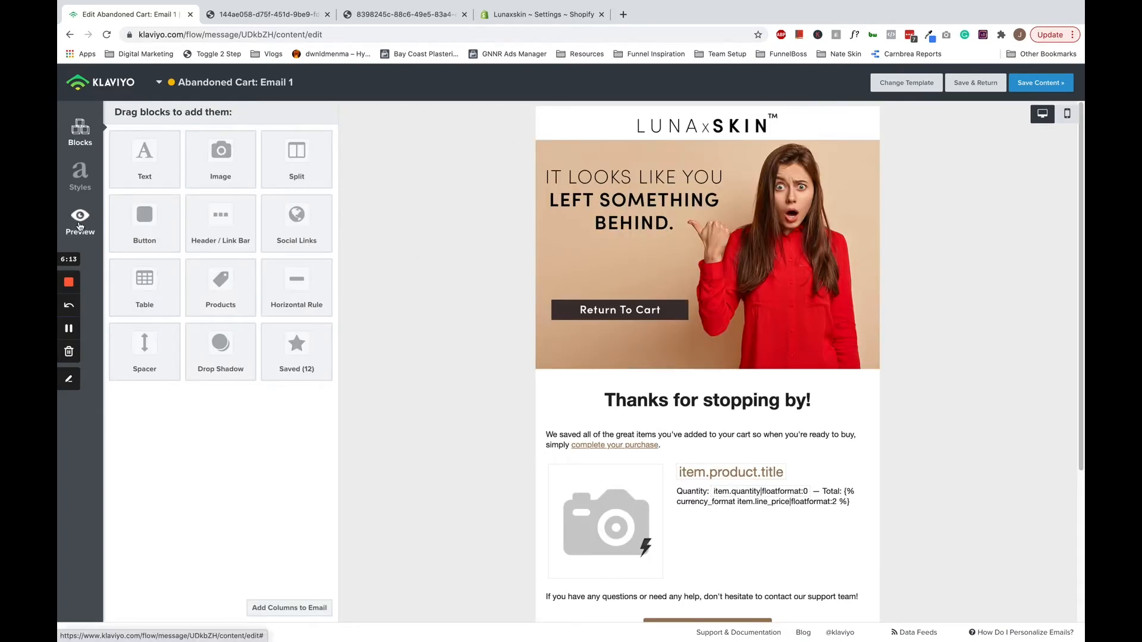
{"action": "left_click", "coordinate": [699, 440]}
{"action": "type", "text": "40"}
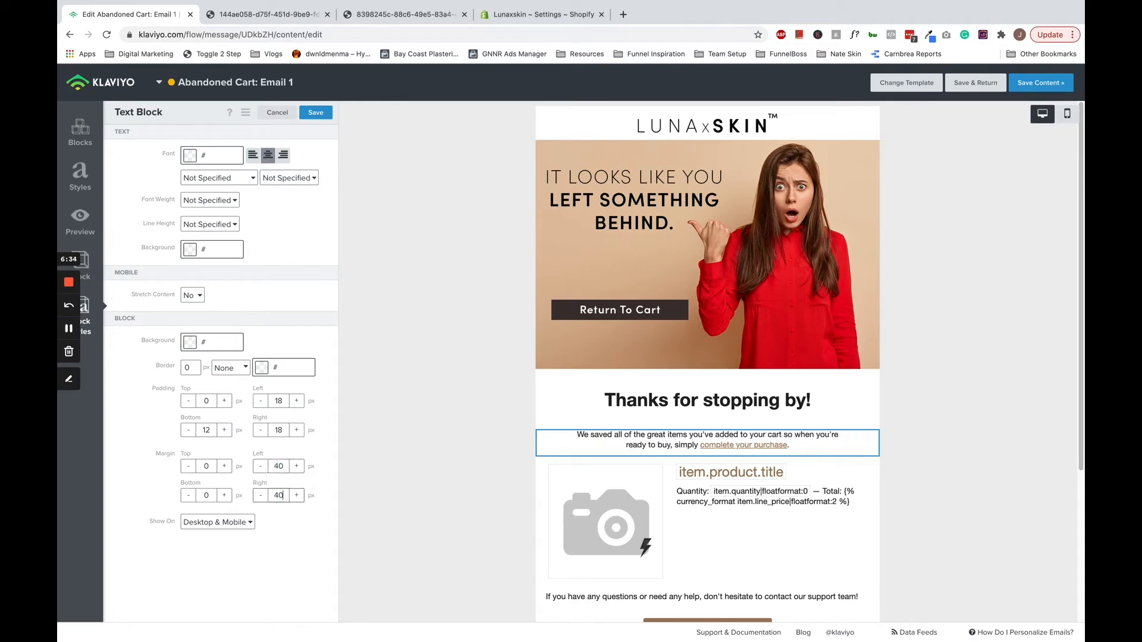
{"action": "left_click", "coordinate": [276, 112]}
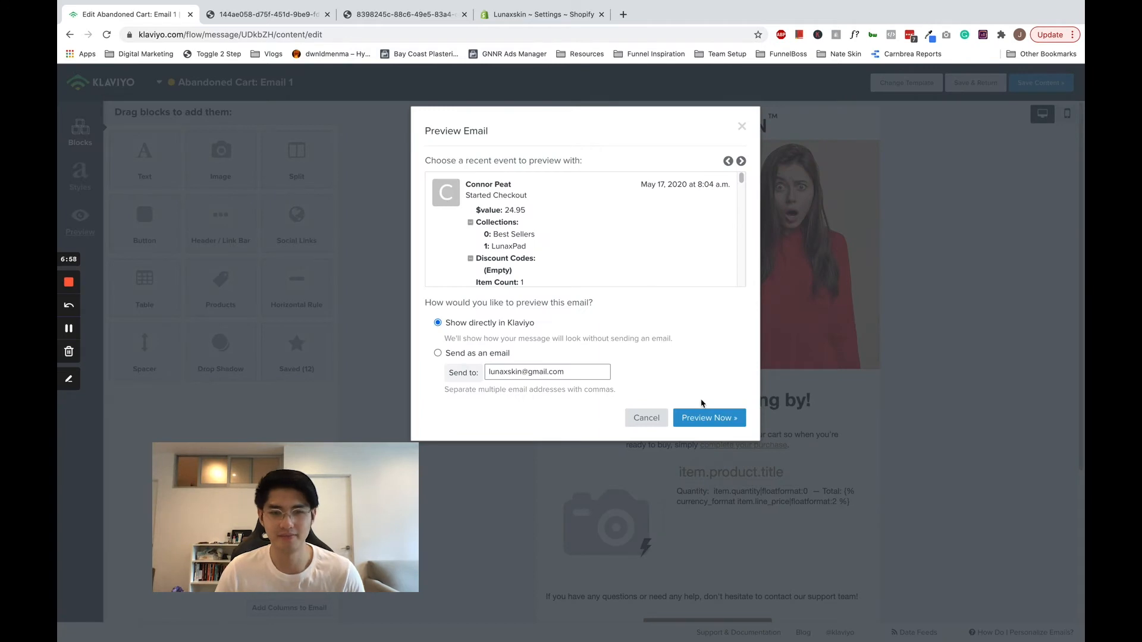
{"action": "left_click", "coordinate": [709, 417]}
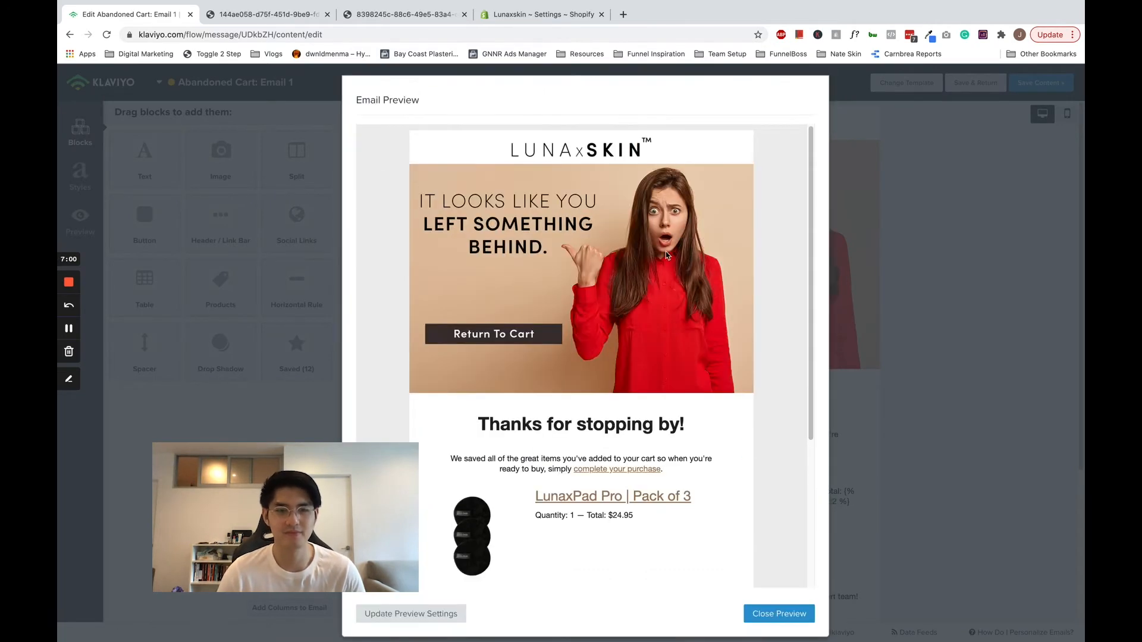
{"action": "scroll", "scroll_direction": "down", "scroll_amount": 3}
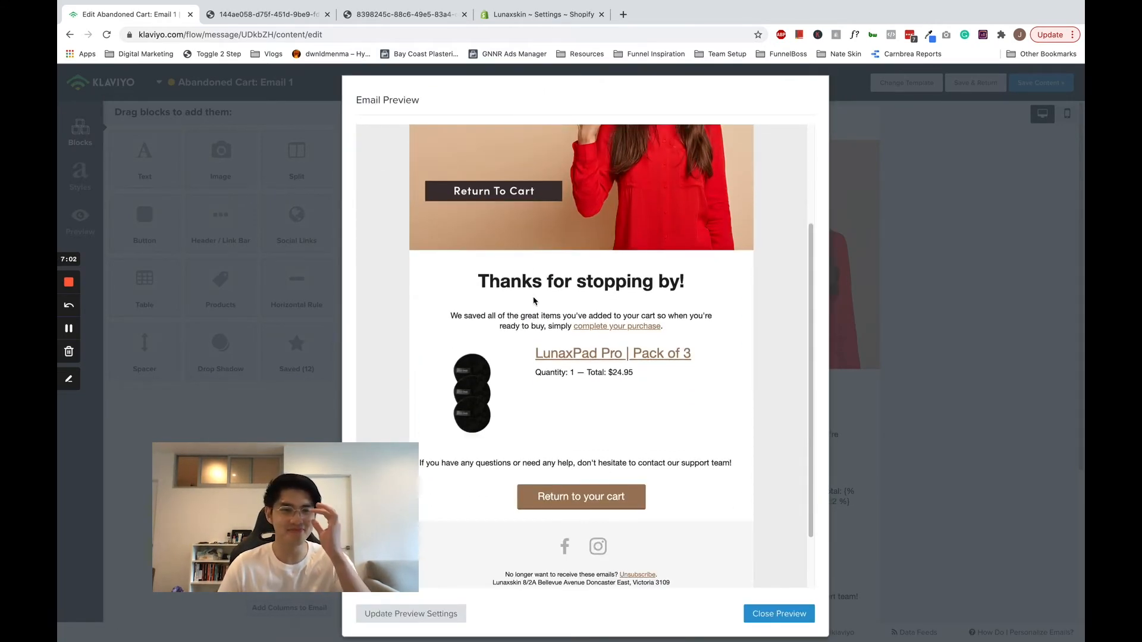
{"action": "scroll", "scroll_direction": "down", "scroll_amount": 3}
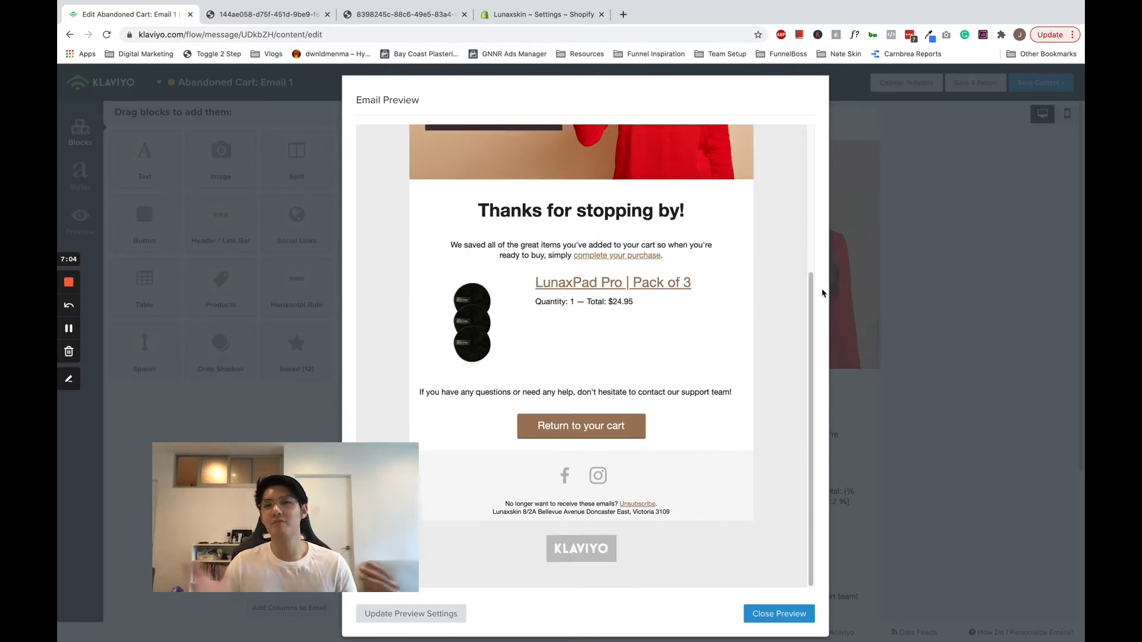
{"action": "scroll", "scroll_direction": "up", "scroll_amount": 3}
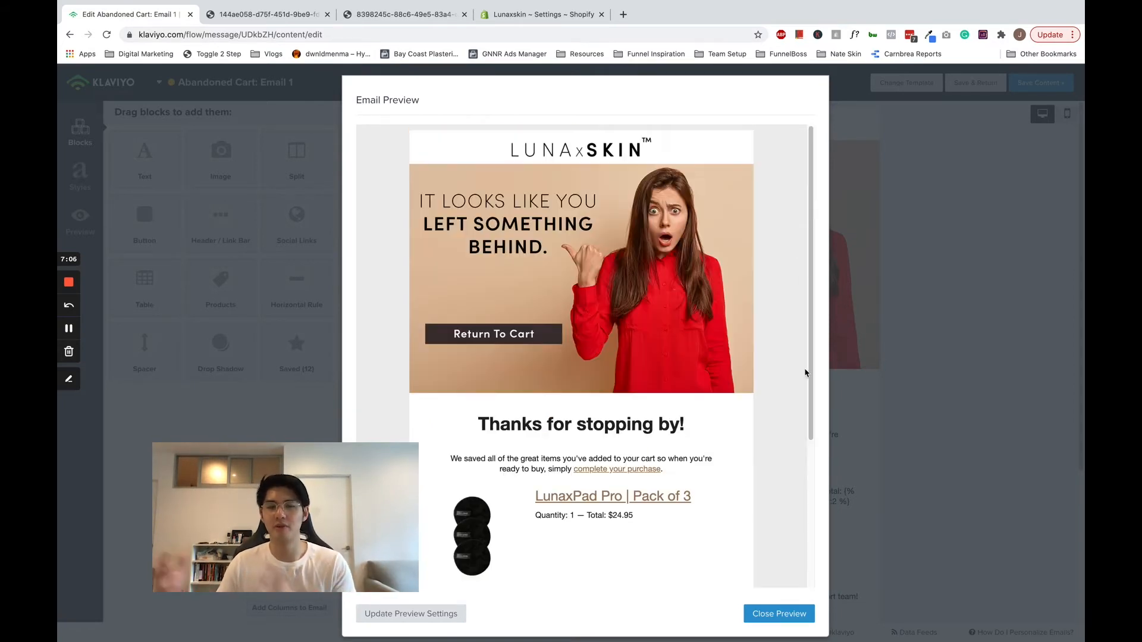
{"action": "left_click", "coordinate": [778, 613]}
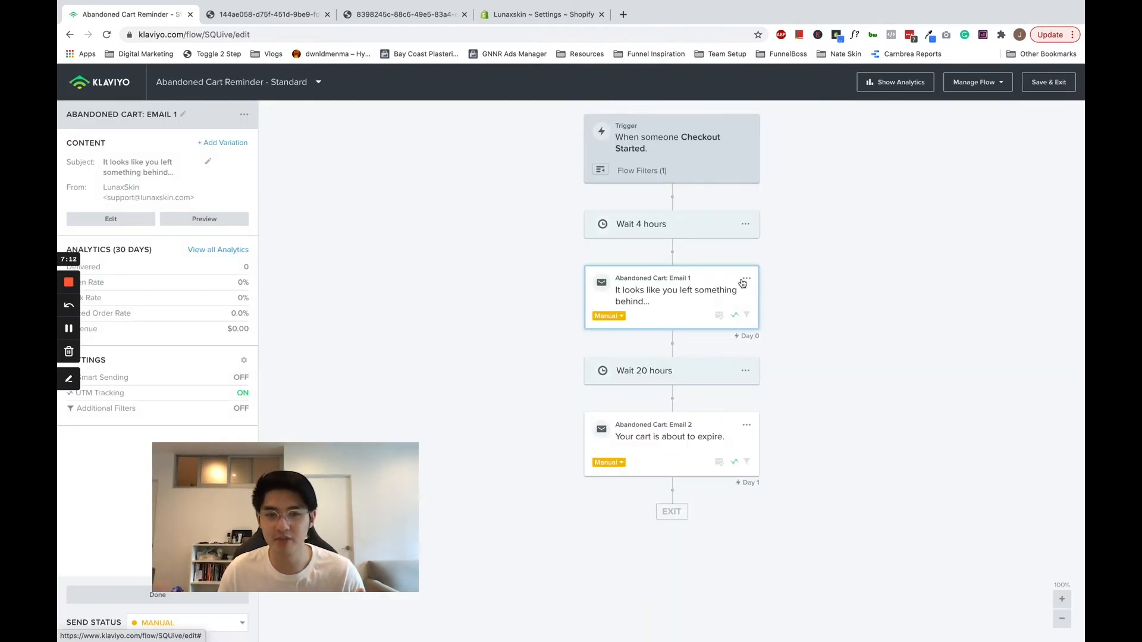
Step: Duplicate Email 1 into the second slot and change the 20-hour wait before it to 24 hours
{"action": "left_click", "coordinate": [744, 278]}
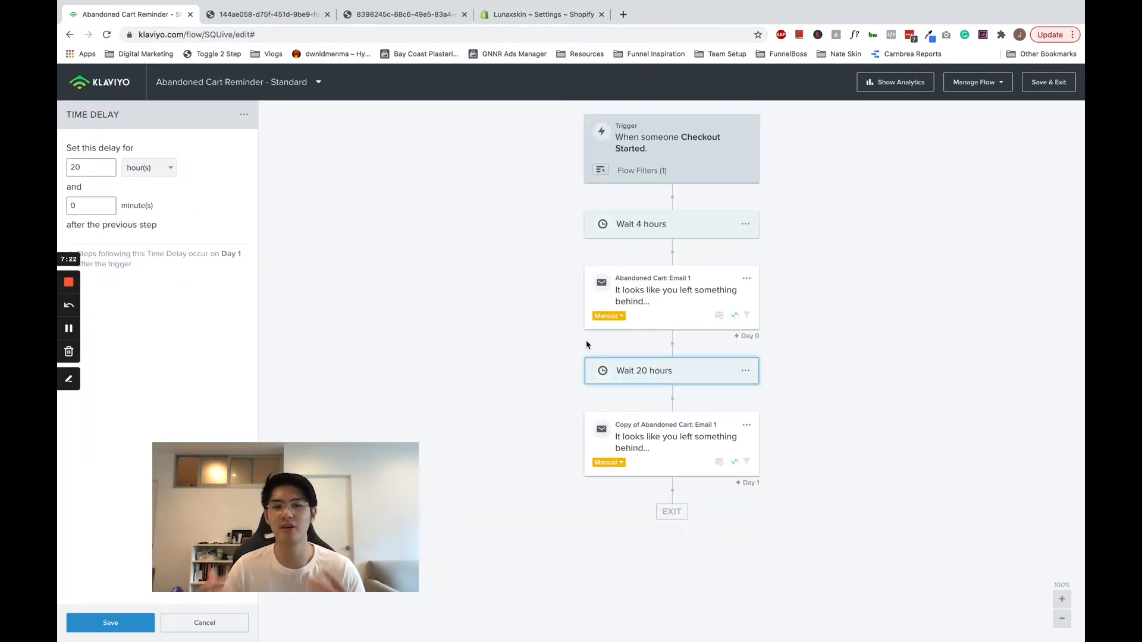
{"action": "left_click", "coordinate": [670, 442]}
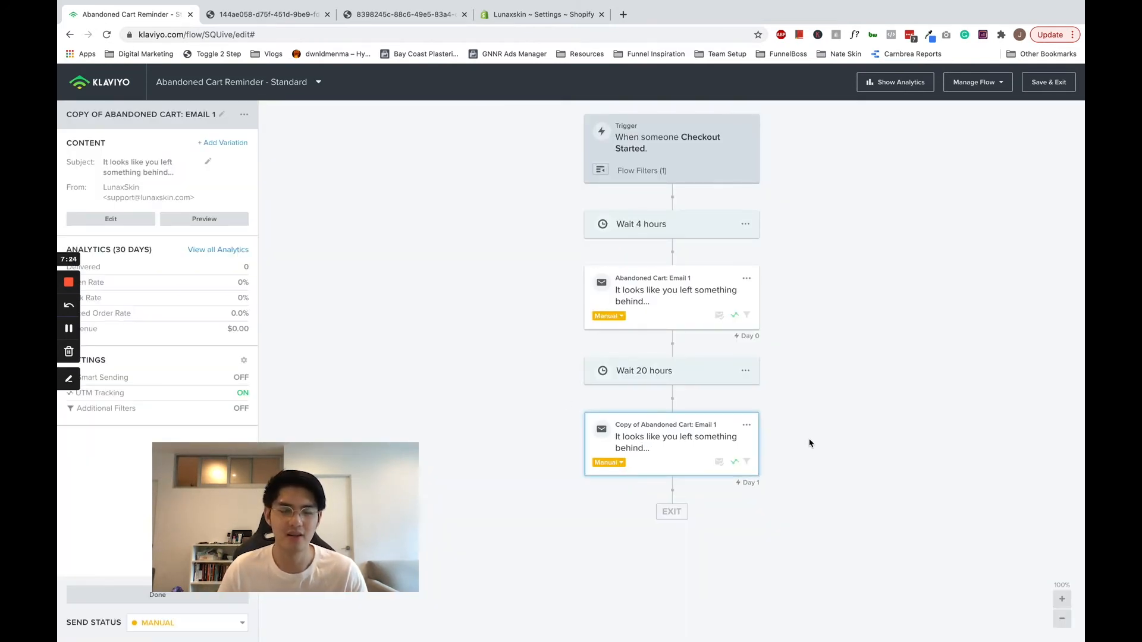
{"action": "left_click", "coordinate": [670, 371]}
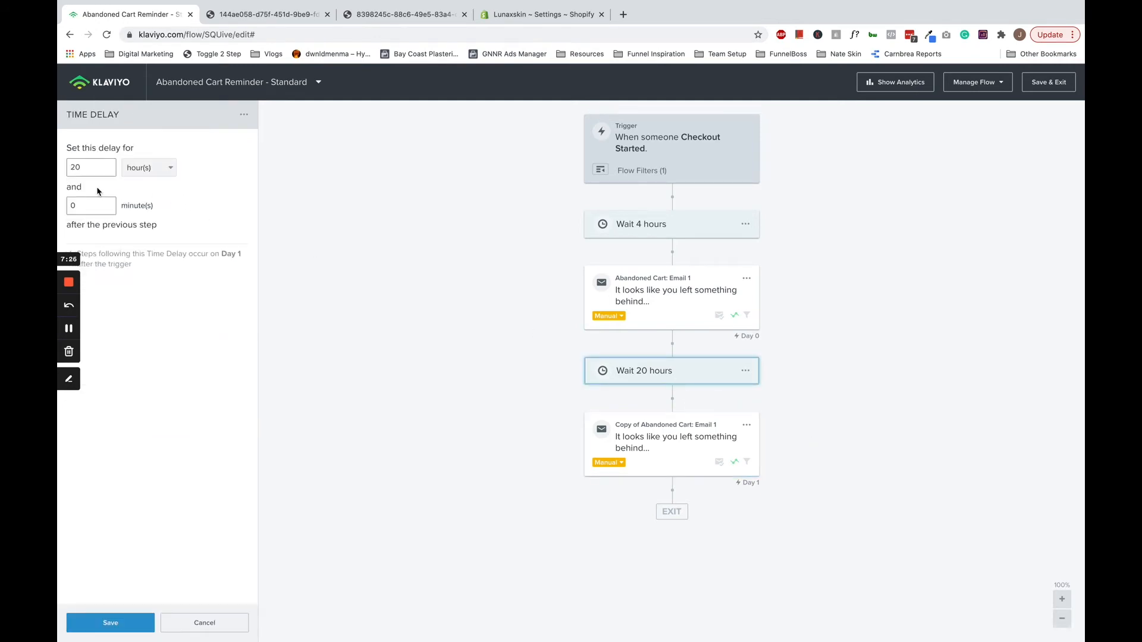
{"action": "type", "text": "24"}
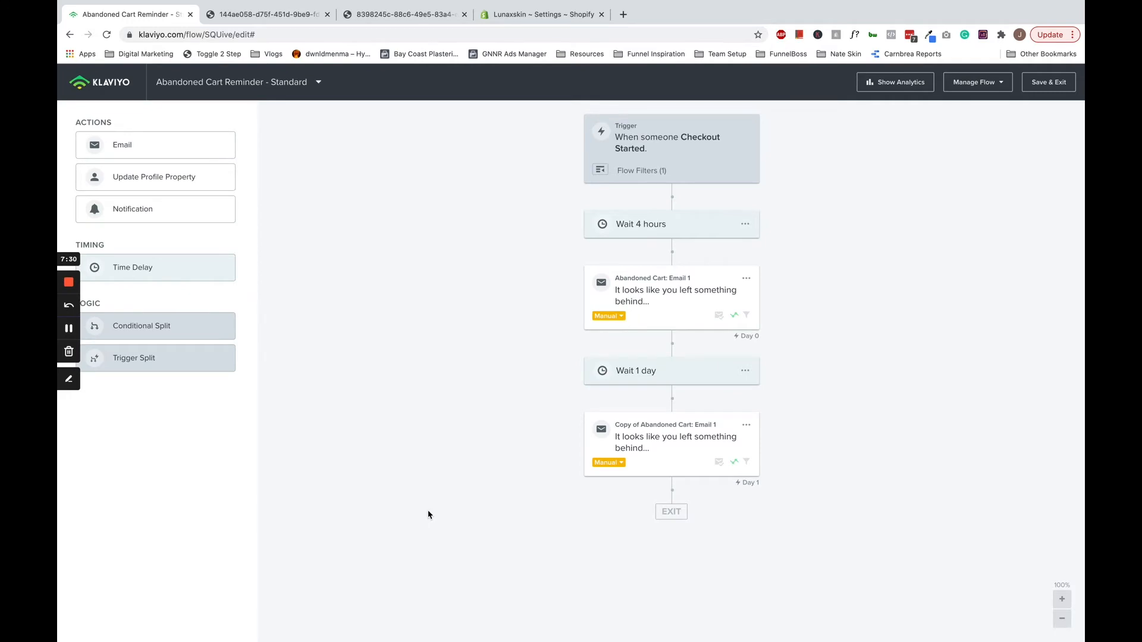
{"action": "left_click", "coordinate": [672, 442]}
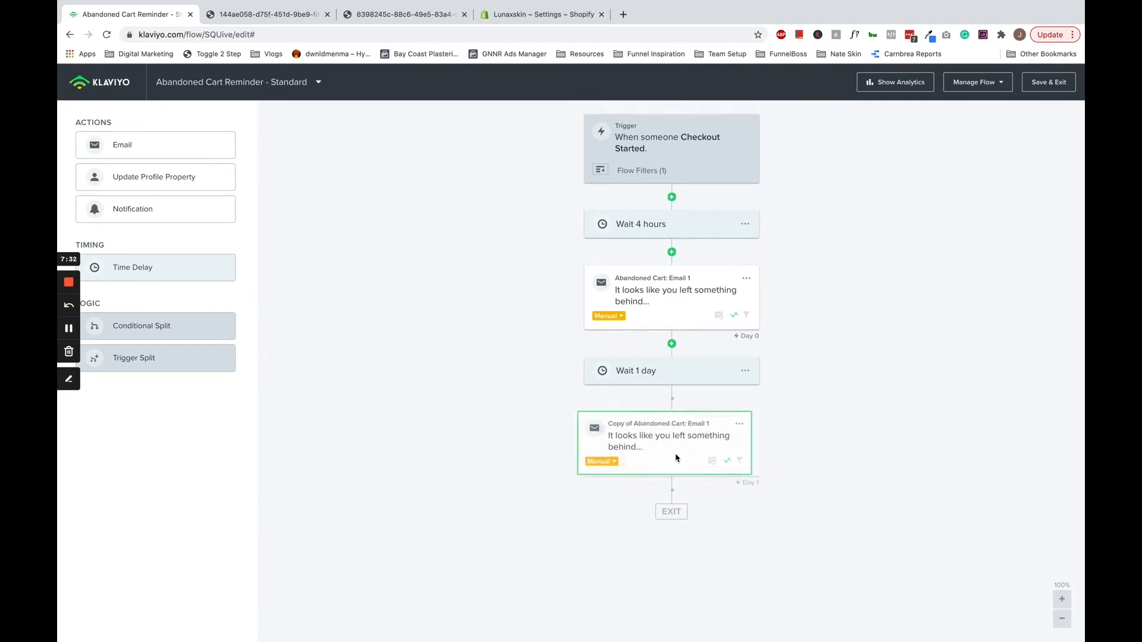
{"action": "left_click", "coordinate": [671, 437]}
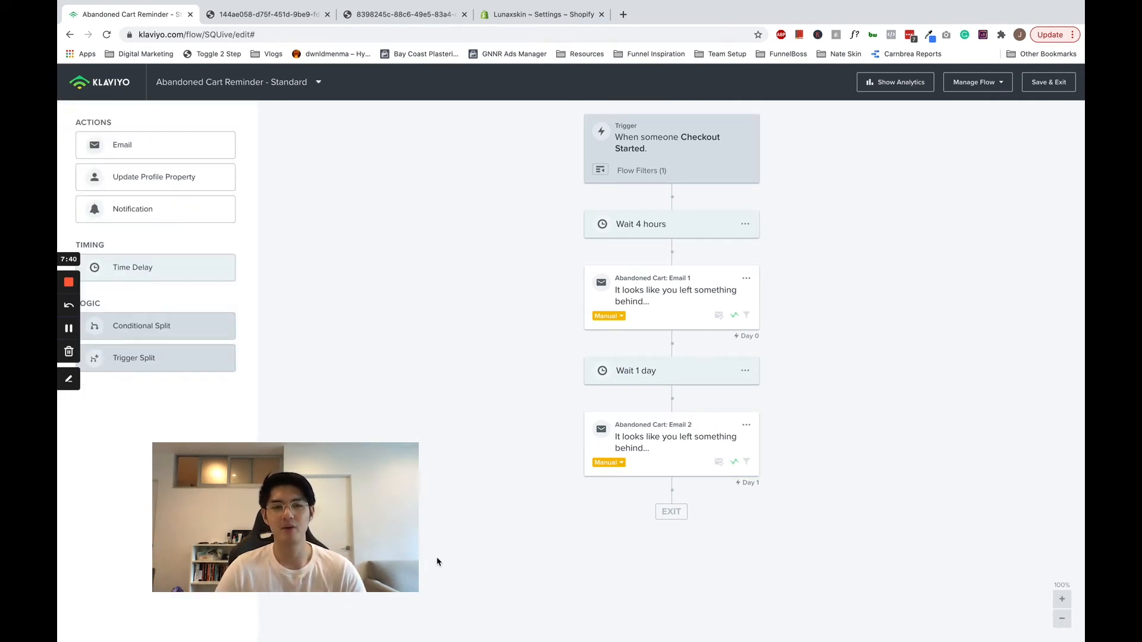
{"action": "mouse_move", "coordinate": [459, 479]}
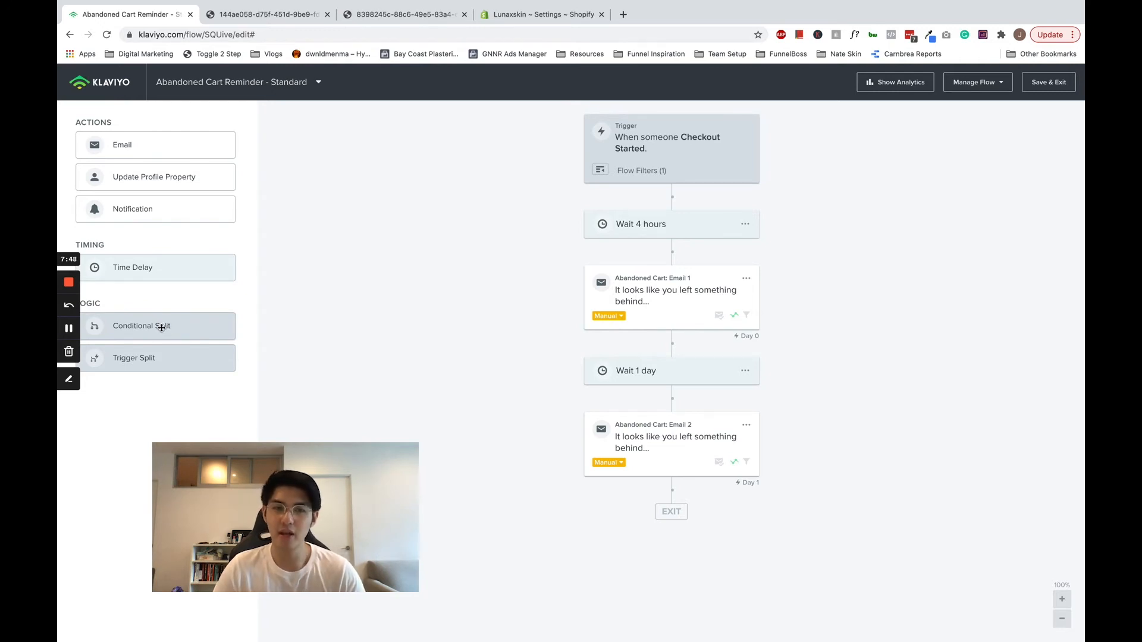
Step: Insert a Placed Order conditional split after the 1-day wait and clone Email 2 onto its NO branch
{"action": "left_click_drag", "start_coordinate": [142, 326], "coordinate": [660, 485]}
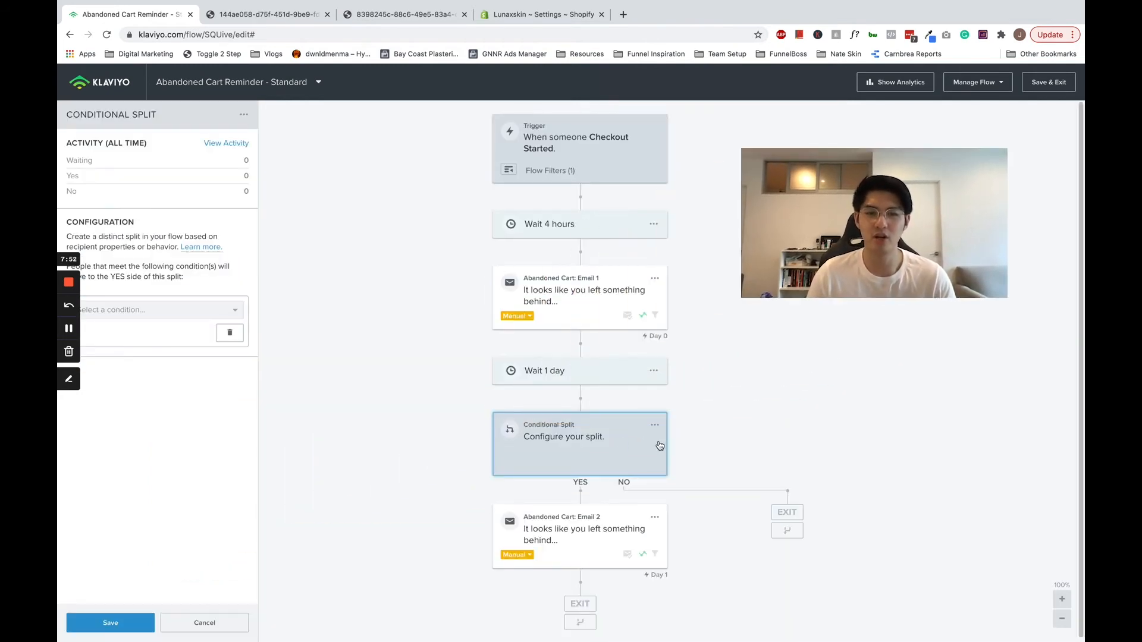
{"action": "left_click", "coordinate": [157, 309]}
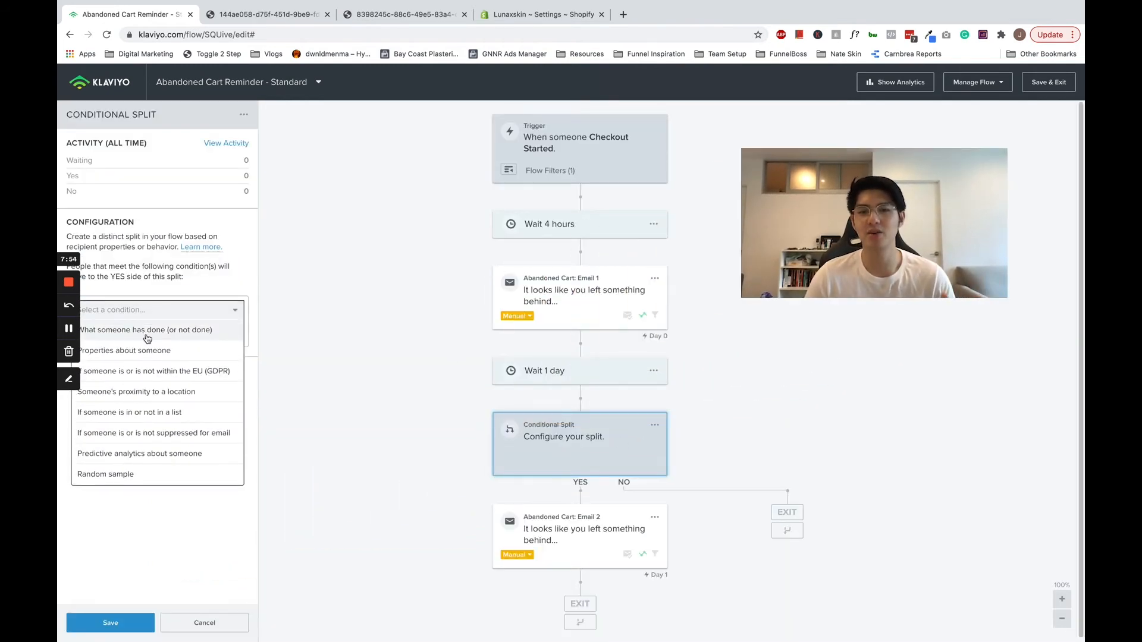
{"action": "type", "text": "plac"}
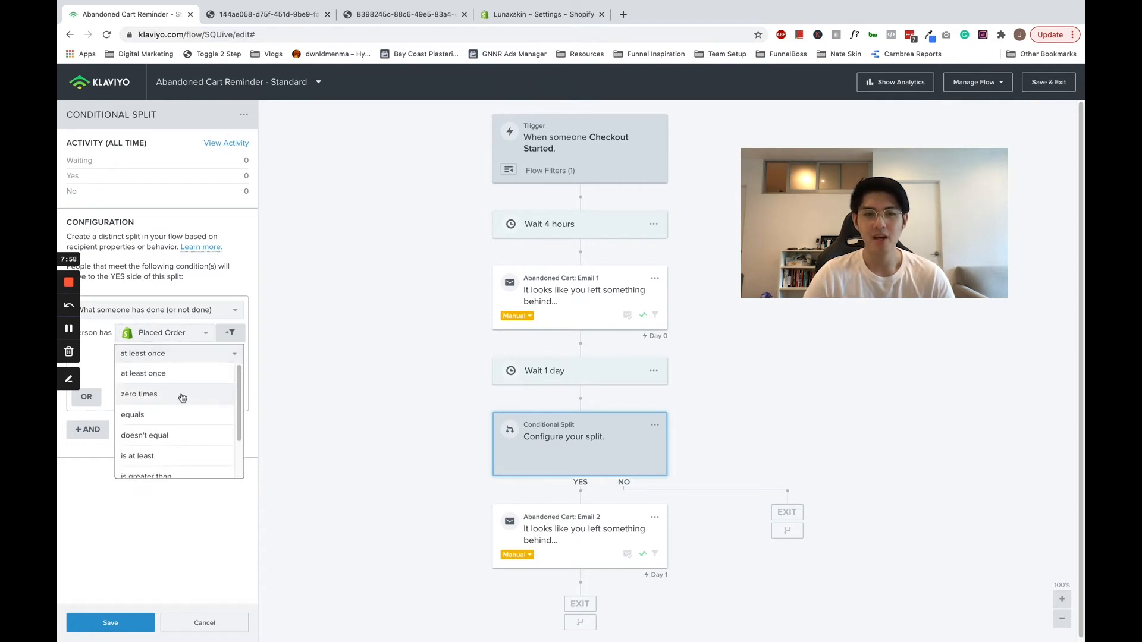
{"action": "left_click", "coordinate": [139, 394]}
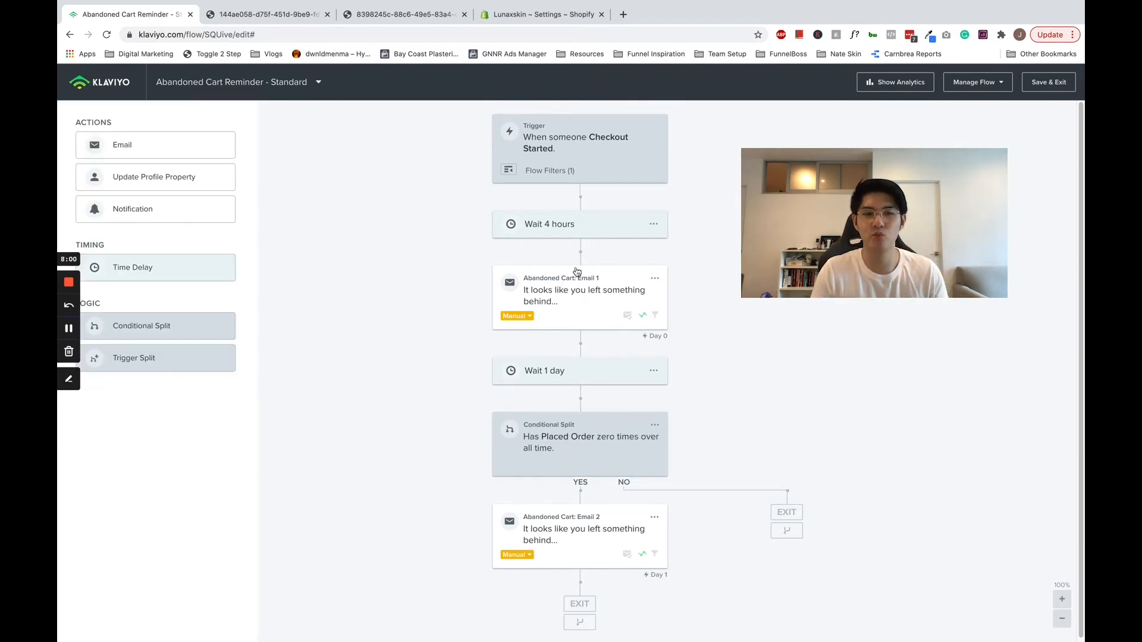
{"action": "left_click", "coordinate": [580, 534]}
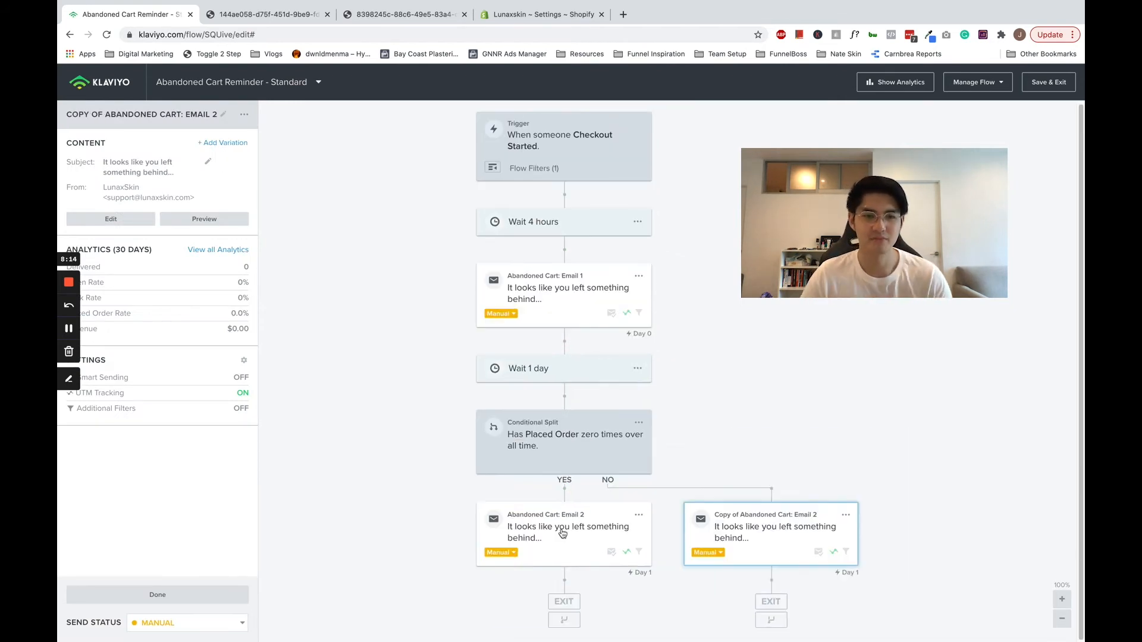
Step: Set the YES-branch Email 2 subject to "Here's your discount"
{"action": "left_click", "coordinate": [563, 530]}
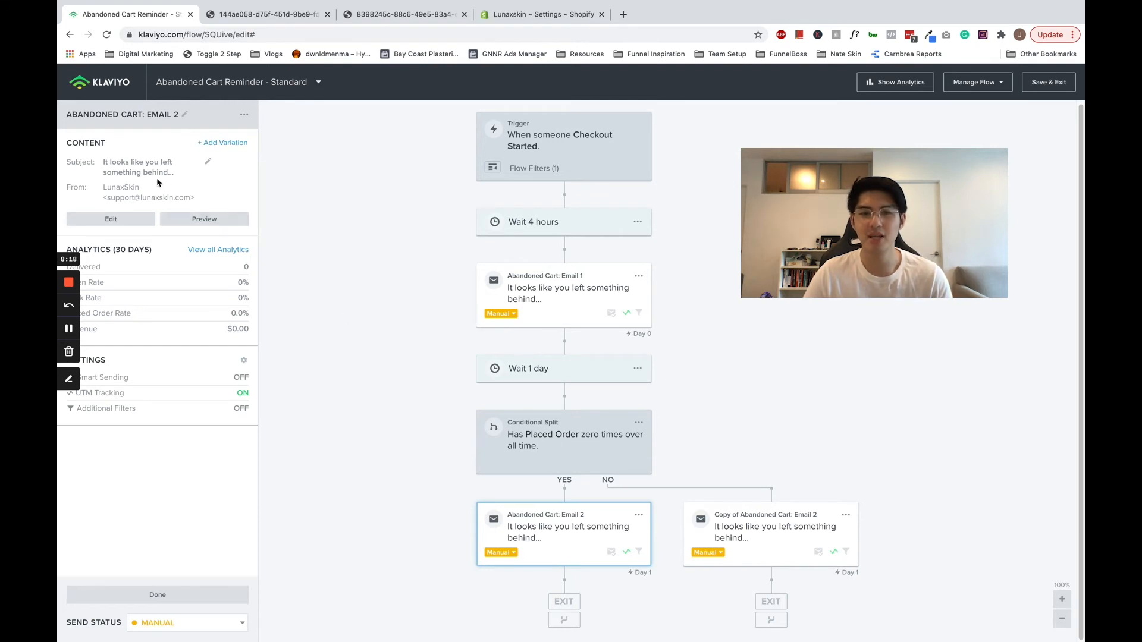
{"action": "type", "text": "Here;;s"}
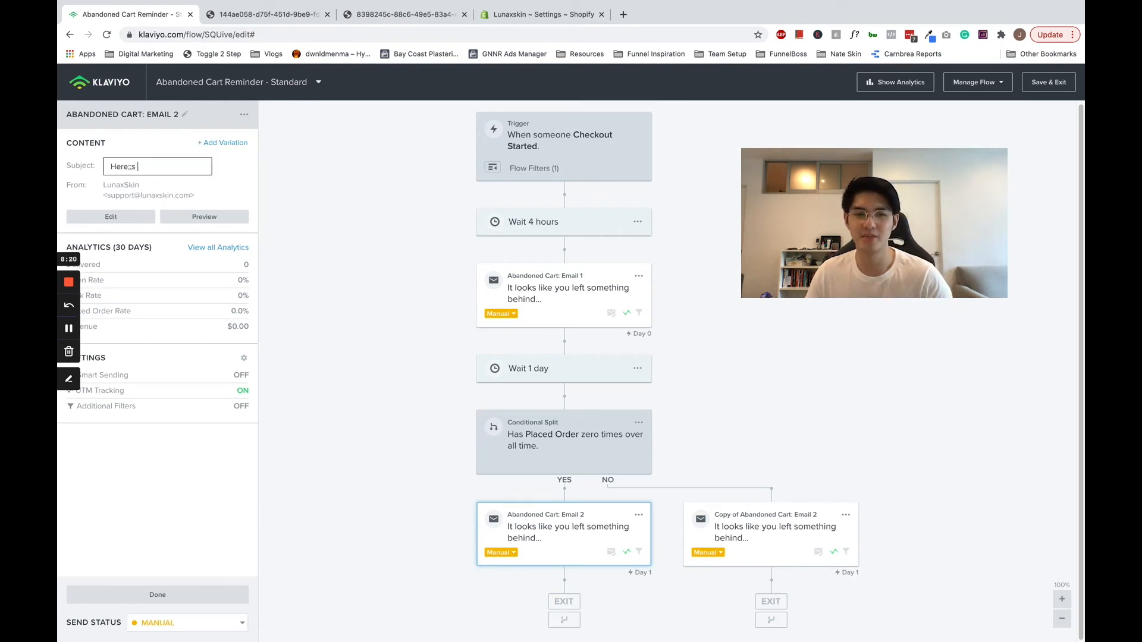
{"action": "type", "text": "your discount"}
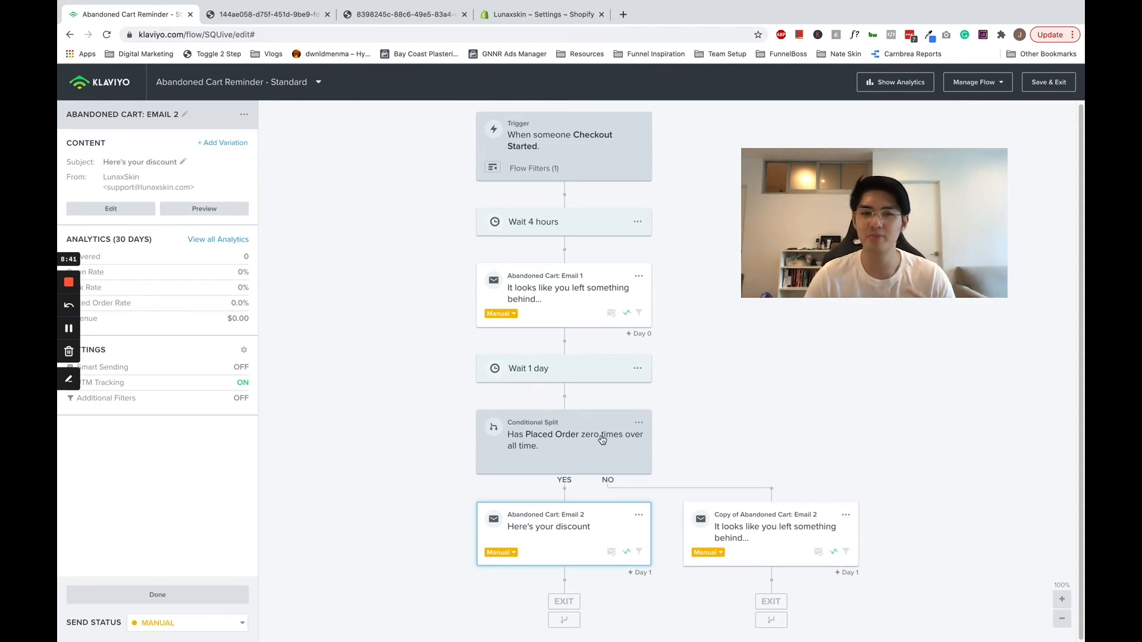
{"action": "left_click", "coordinate": [564, 442]}
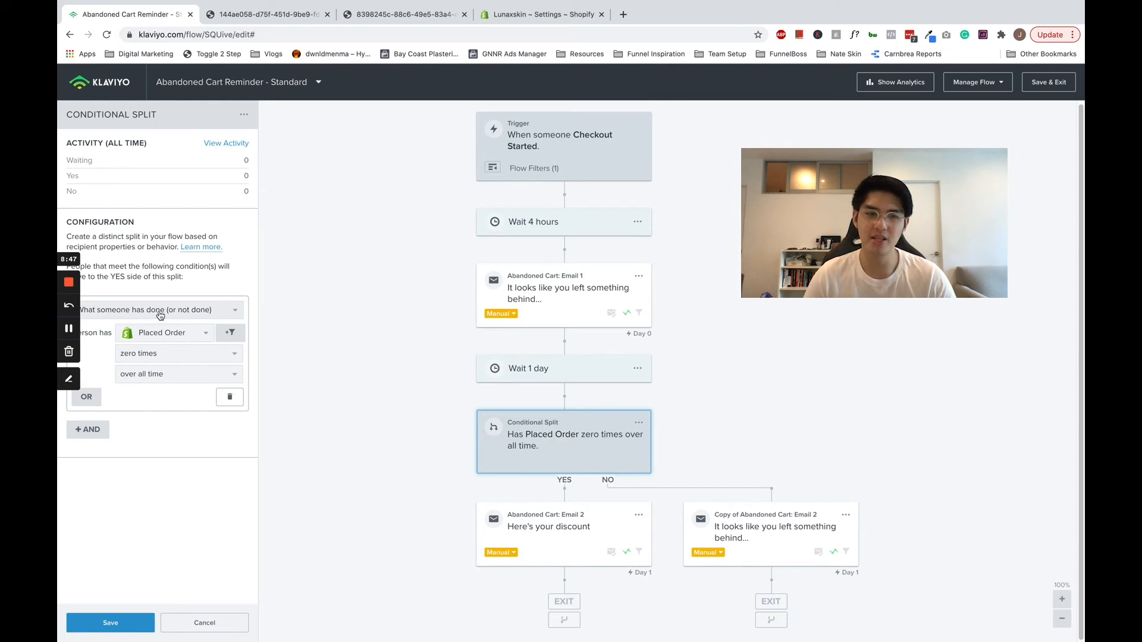
Step: Define the split as Properties about someone: $country is in Australia
{"action": "left_click", "coordinate": [160, 309]}
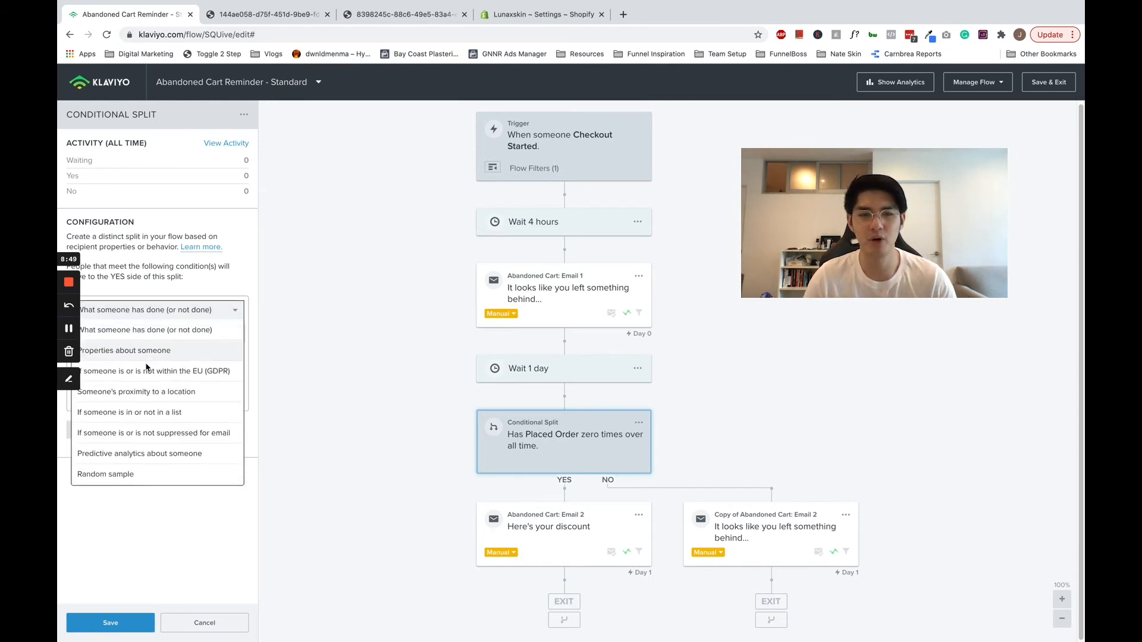
{"action": "left_click", "coordinate": [124, 349]}
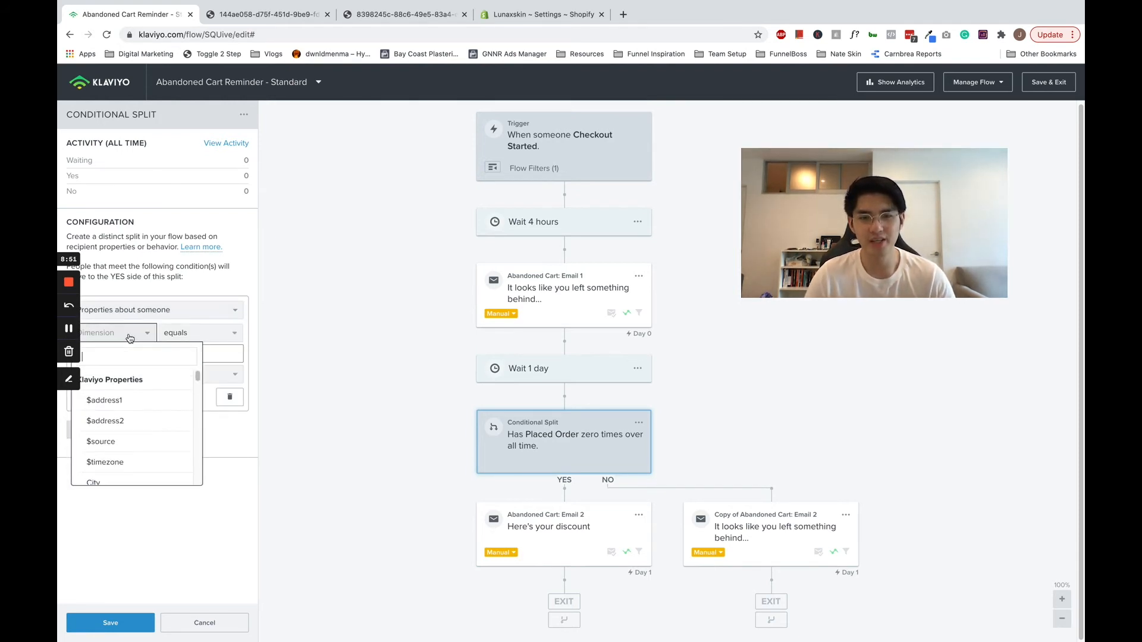
{"action": "type", "text": "country"}
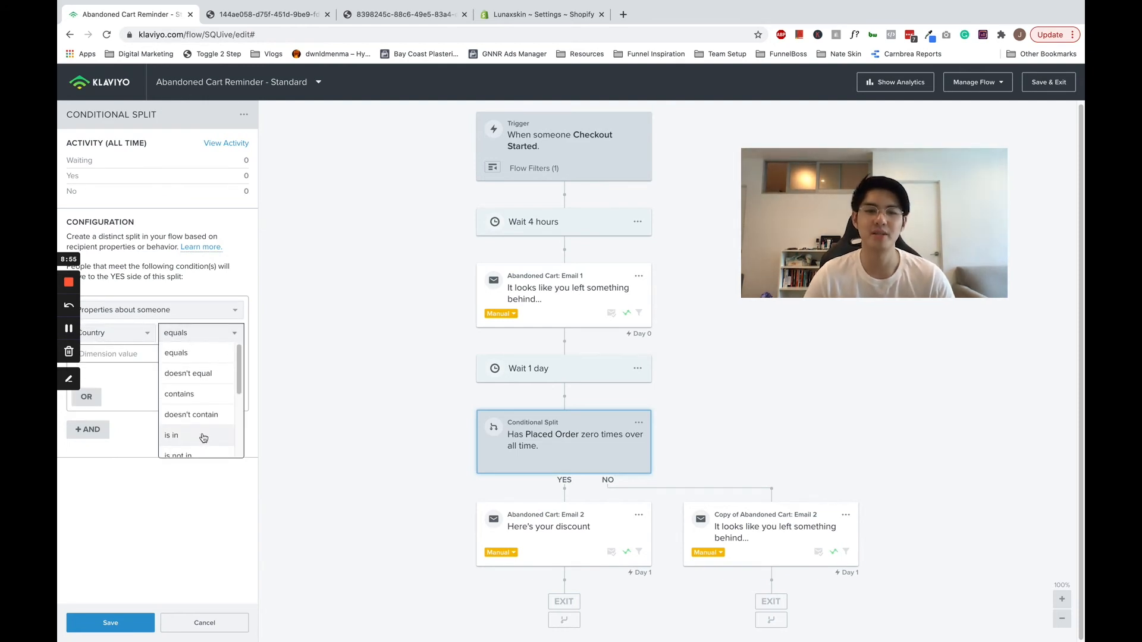
{"action": "left_click", "coordinate": [171, 436]}
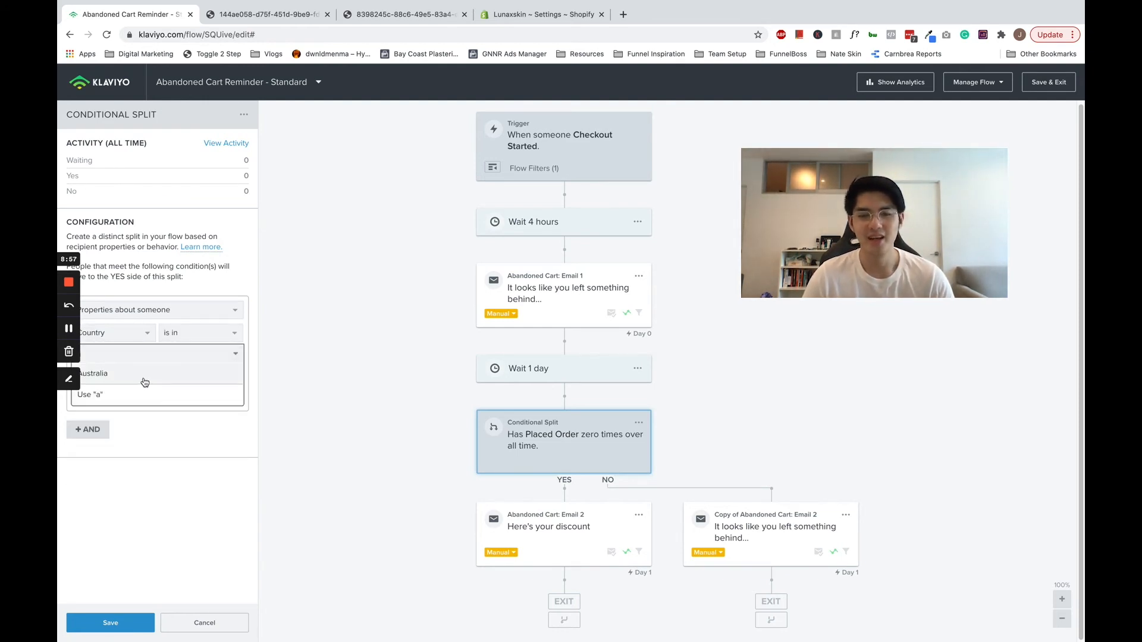
{"action": "left_click", "coordinate": [109, 639]}
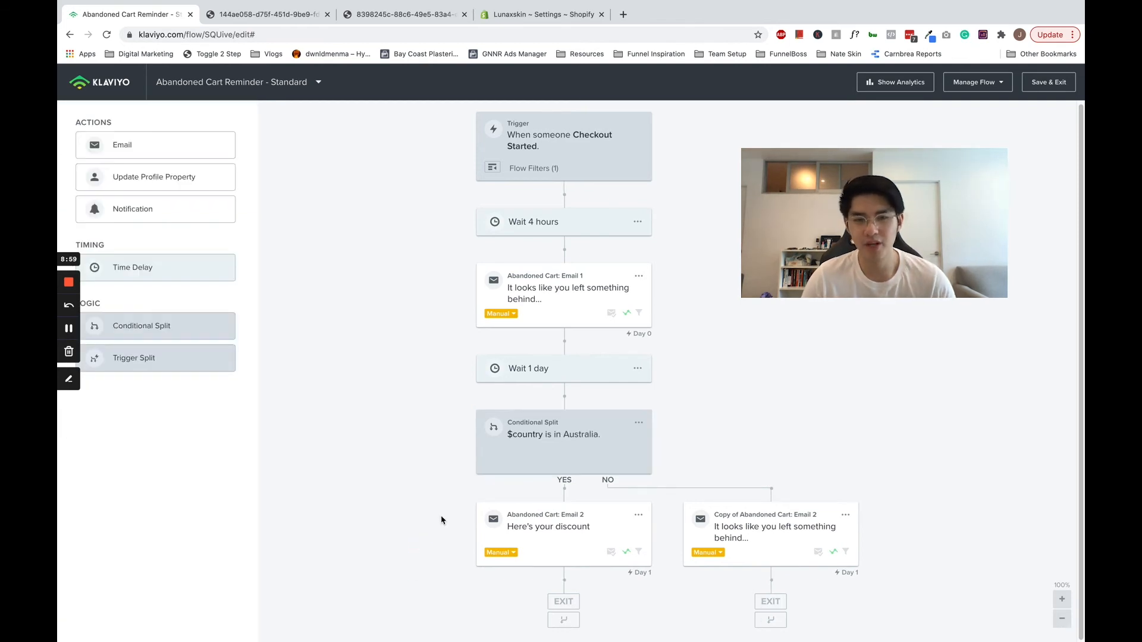
{"action": "mouse_move", "coordinate": [736, 564]}
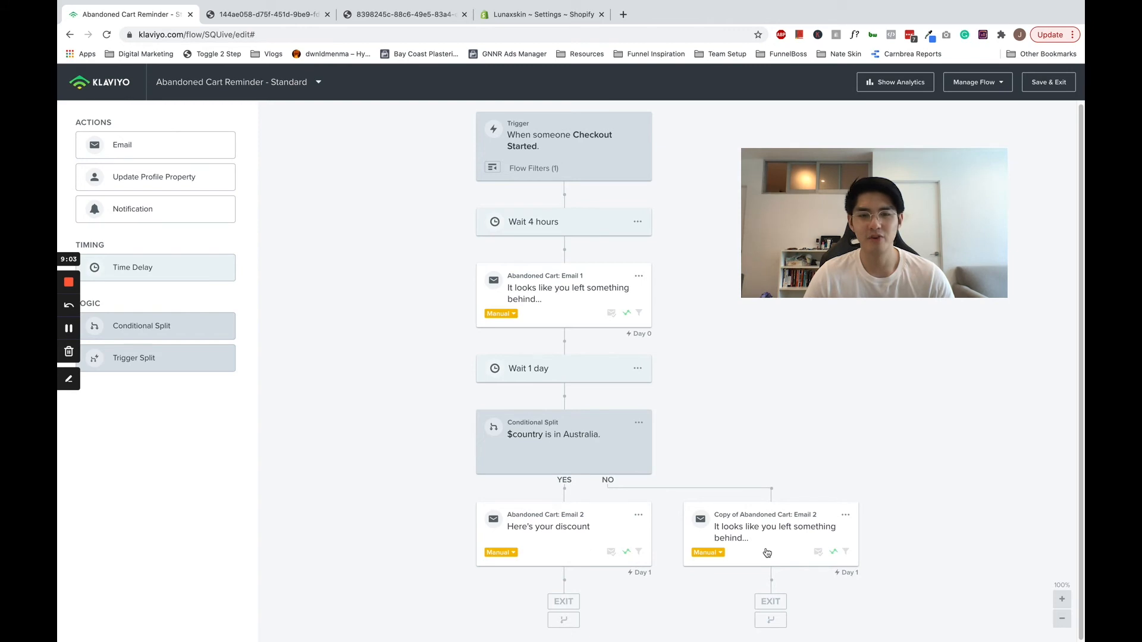
{"action": "mouse_move", "coordinate": [696, 402]}
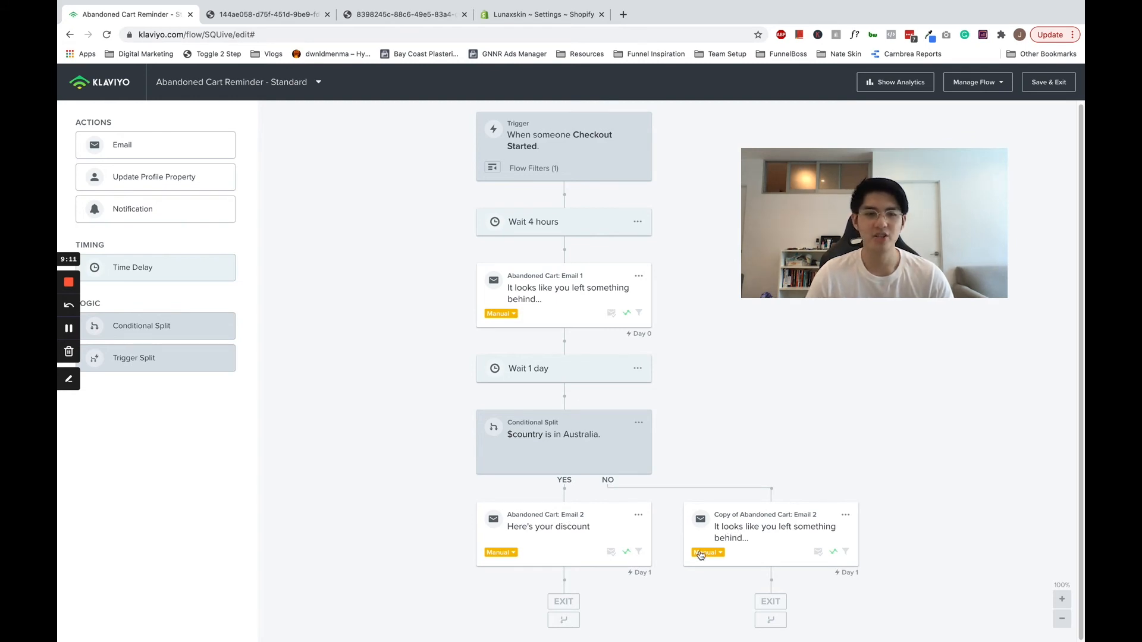
{"action": "left_click", "coordinate": [563, 441]}
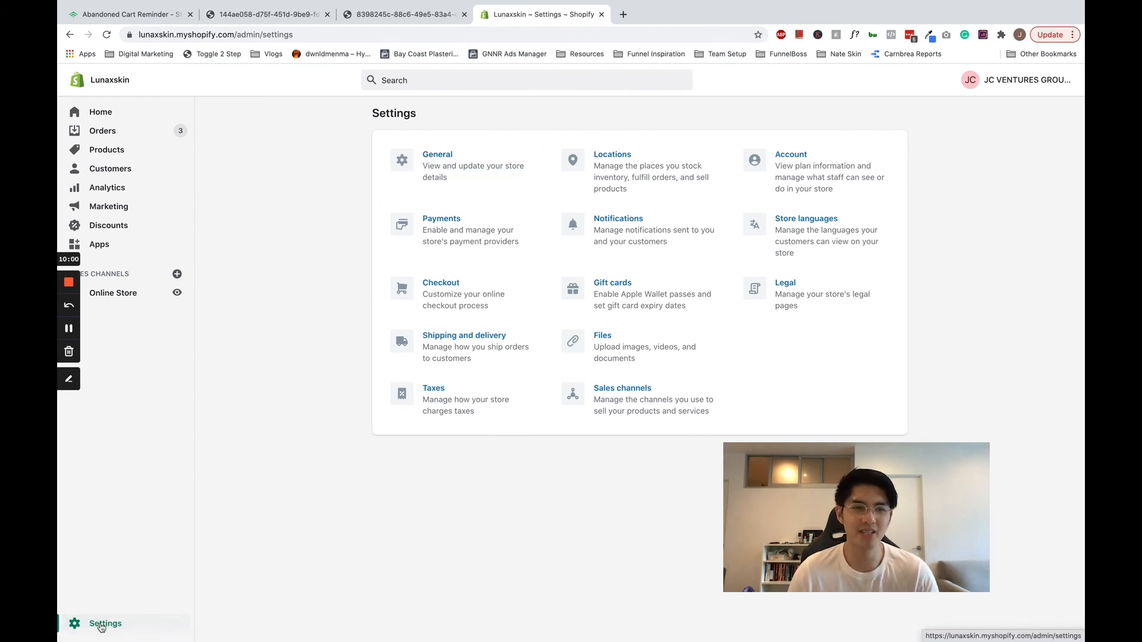
{"action": "mouse_move", "coordinate": [588, 233]}
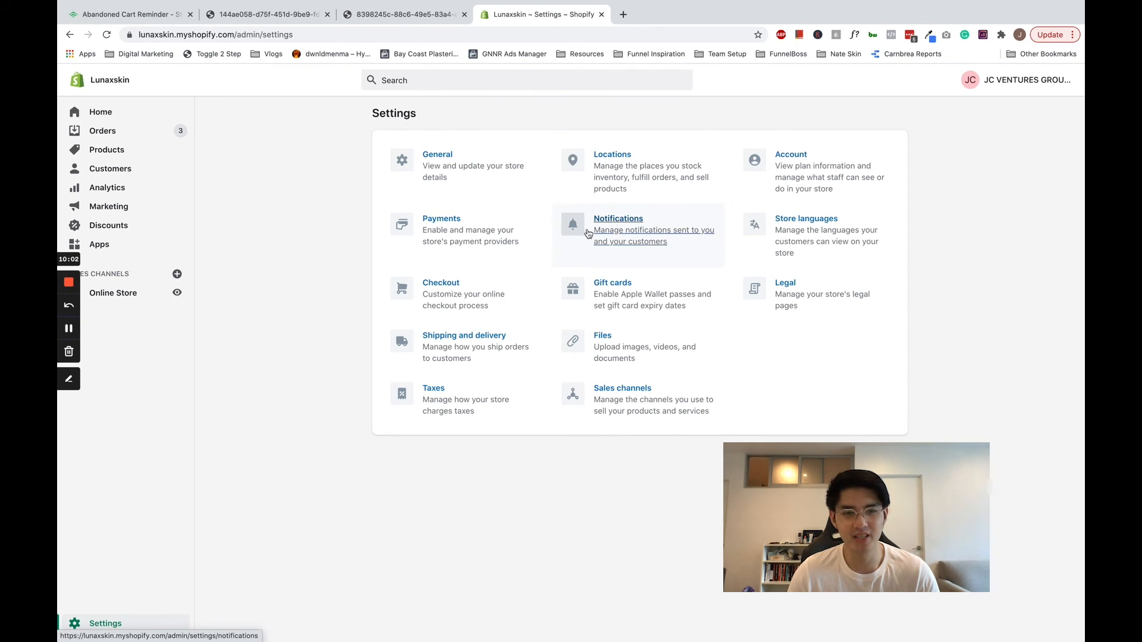
Step: Confirm 'Automatically send abandoned checkout emails' is unchecked in Shopify's checkout settings, then return to the flow
{"action": "left_click", "coordinate": [619, 219]}
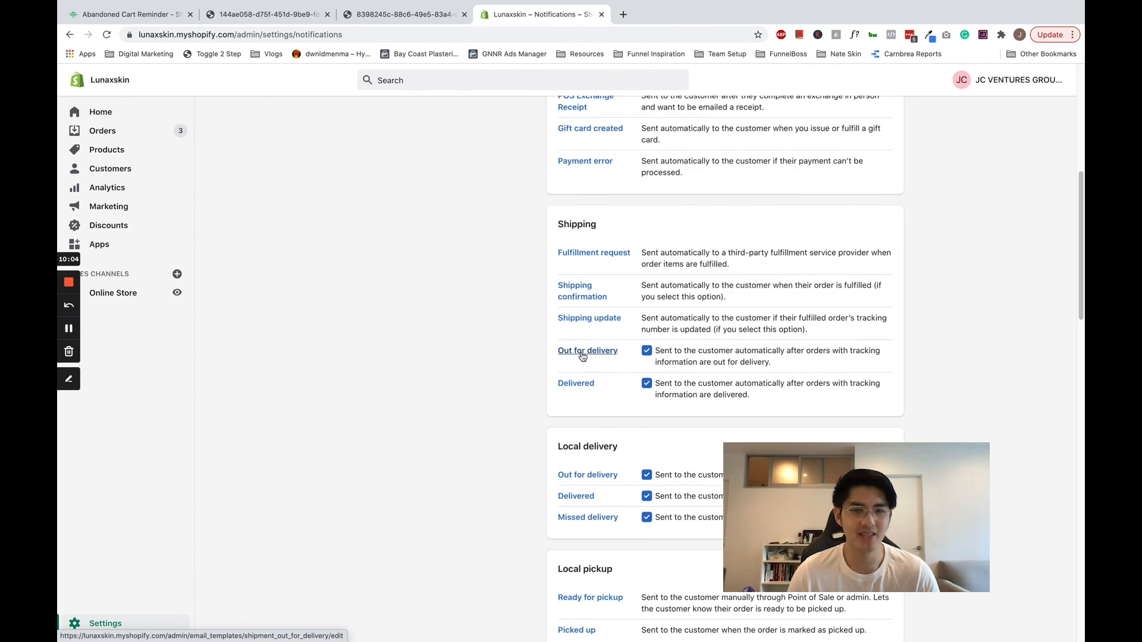
{"action": "scroll", "scroll_direction": "up", "scroll_amount": 3}
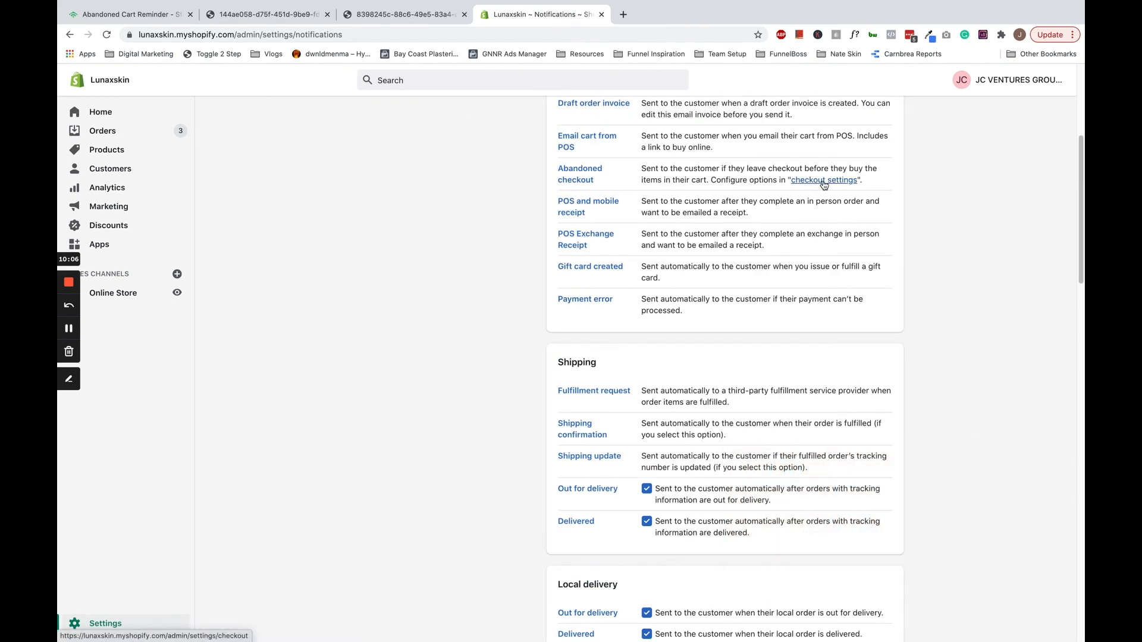
{"action": "left_click", "coordinate": [823, 179]}
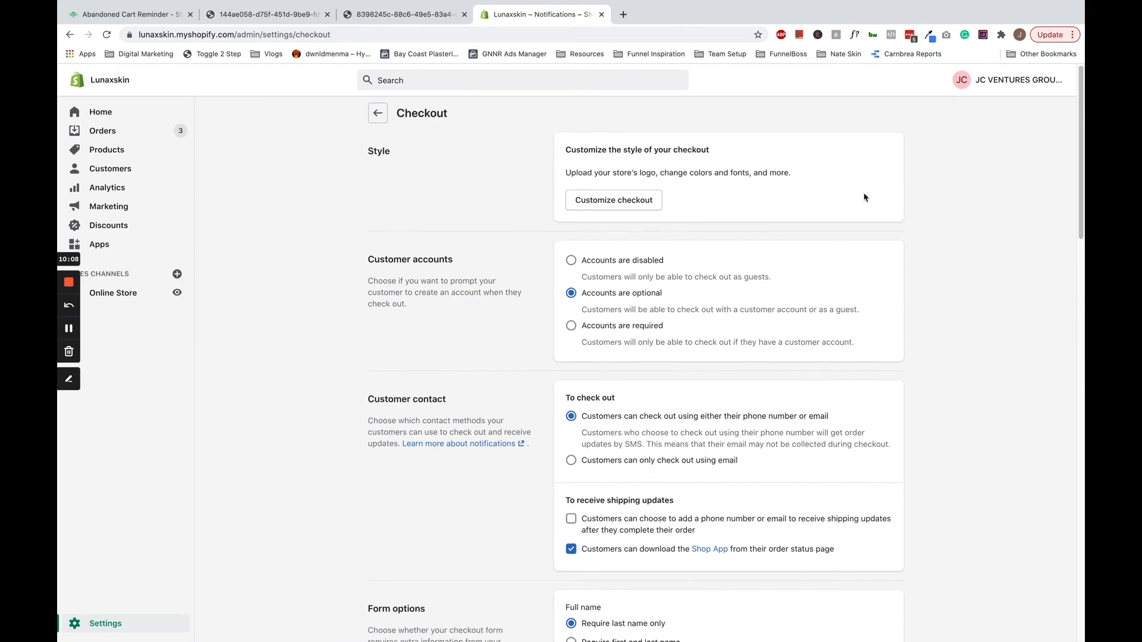
{"action": "scroll", "scroll_direction": "down", "scroll_amount": 3}
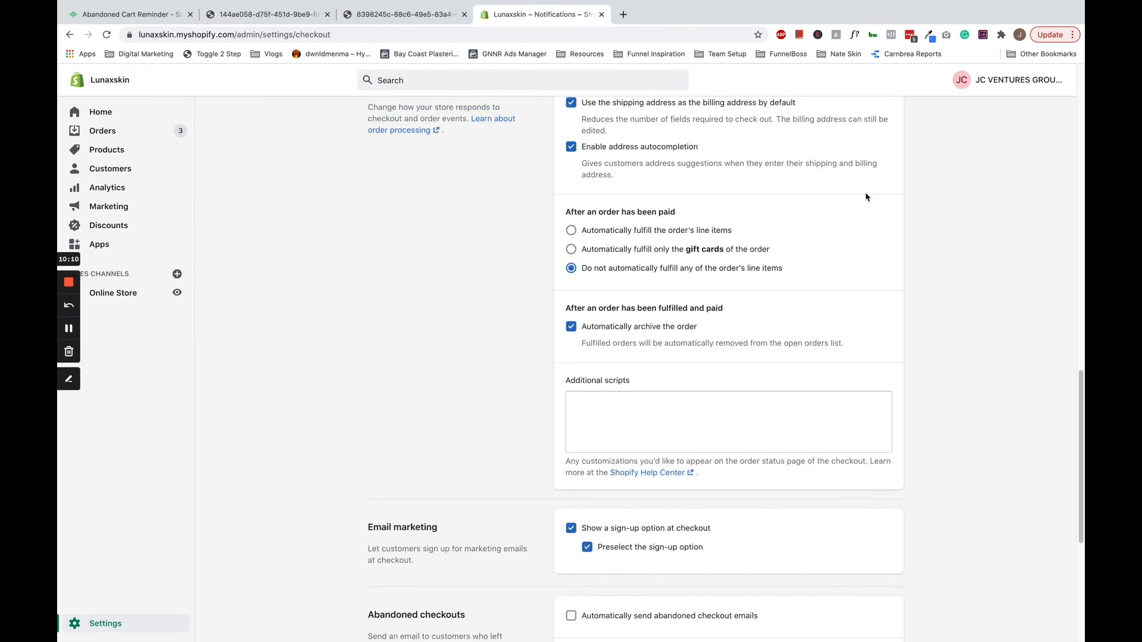
{"action": "scroll", "scroll_direction": "down", "scroll_amount": 3}
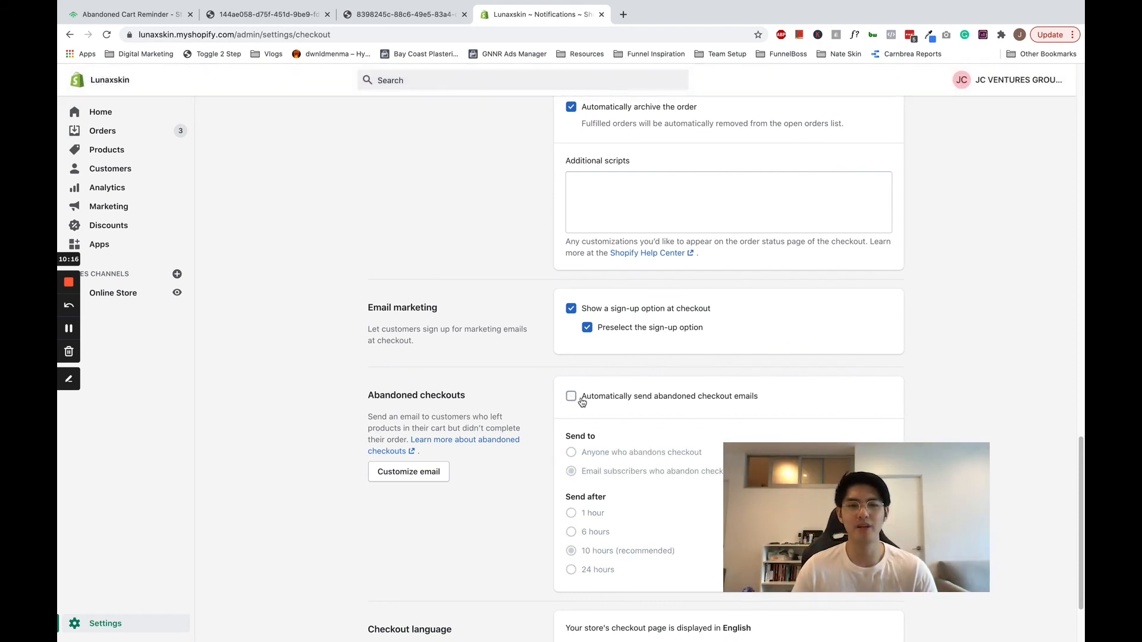
{"action": "scroll", "scroll_direction": "down", "scroll_amount": 3}
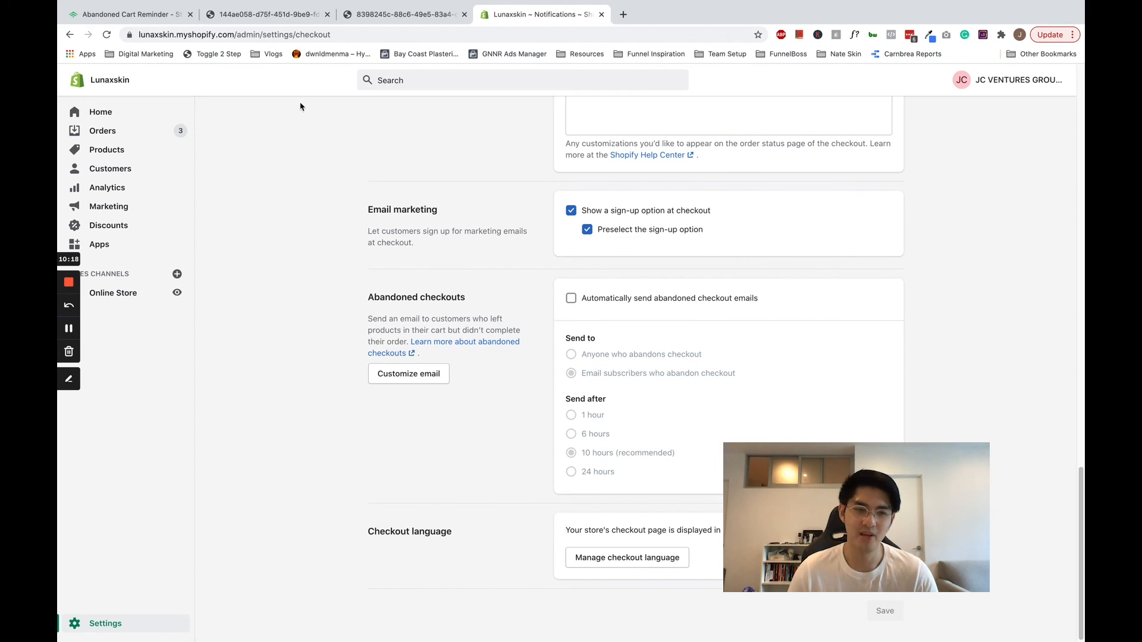
{"action": "left_click", "coordinate": [128, 13]}
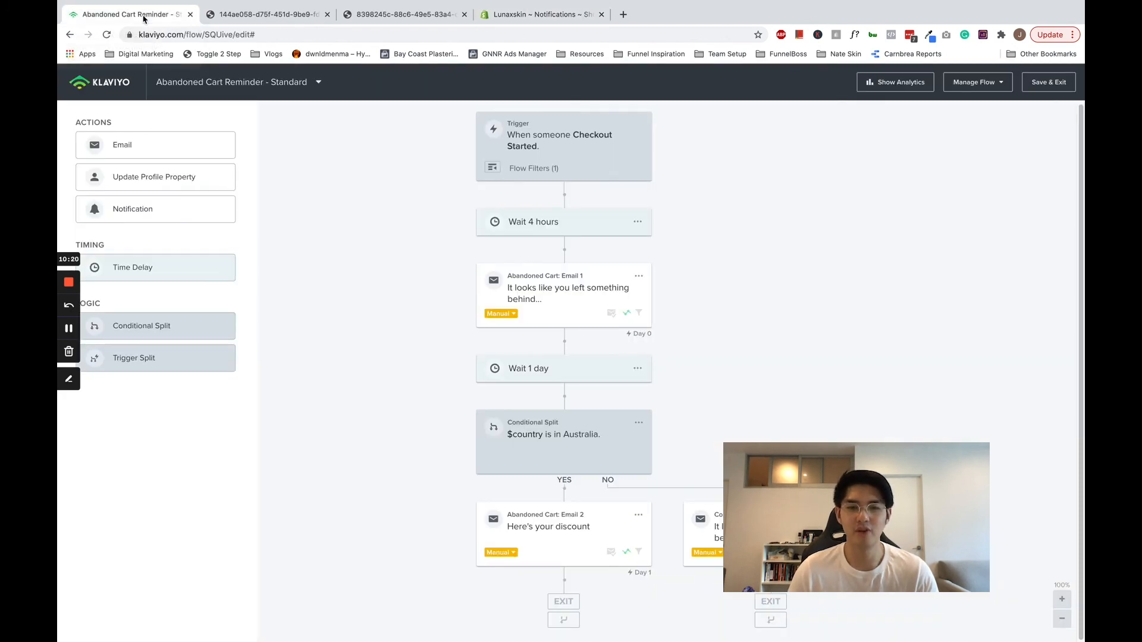
Step: Switch Email 1, the Here's your discount email and the NO-branch email from Manual to Live
{"action": "left_click", "coordinate": [501, 314]}
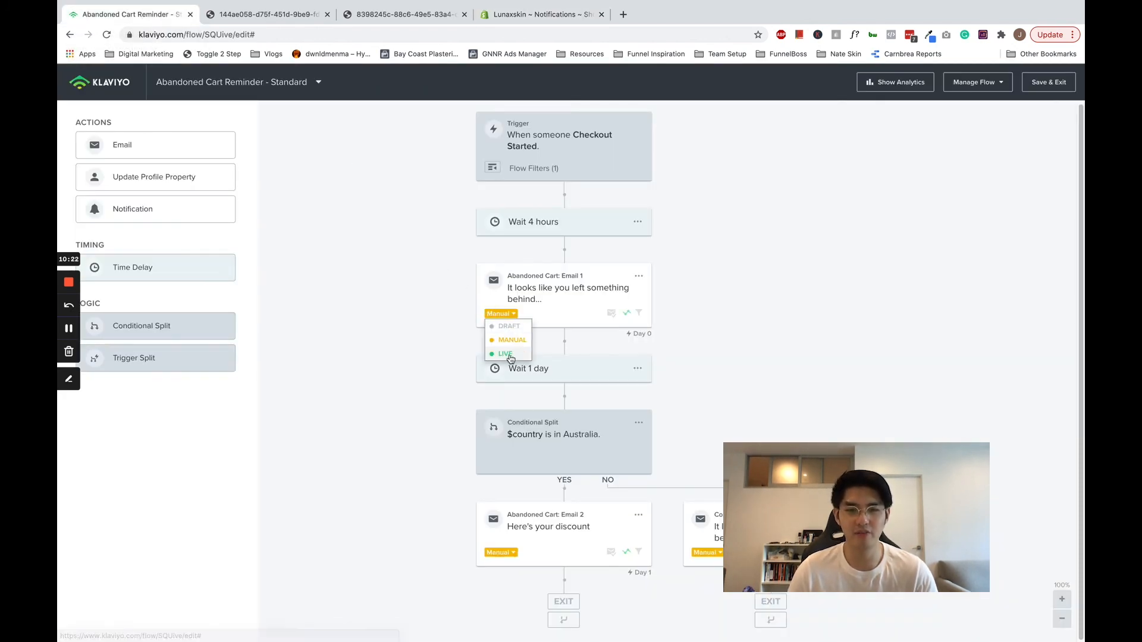
{"action": "left_click", "coordinate": [505, 353]}
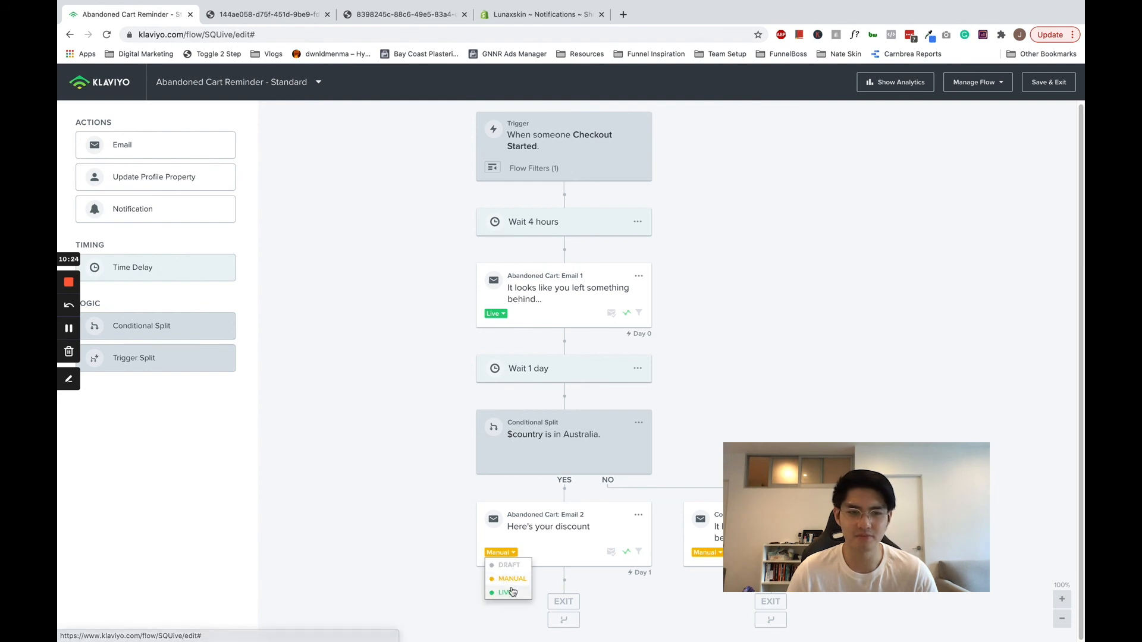
{"action": "left_click", "coordinate": [500, 593]}
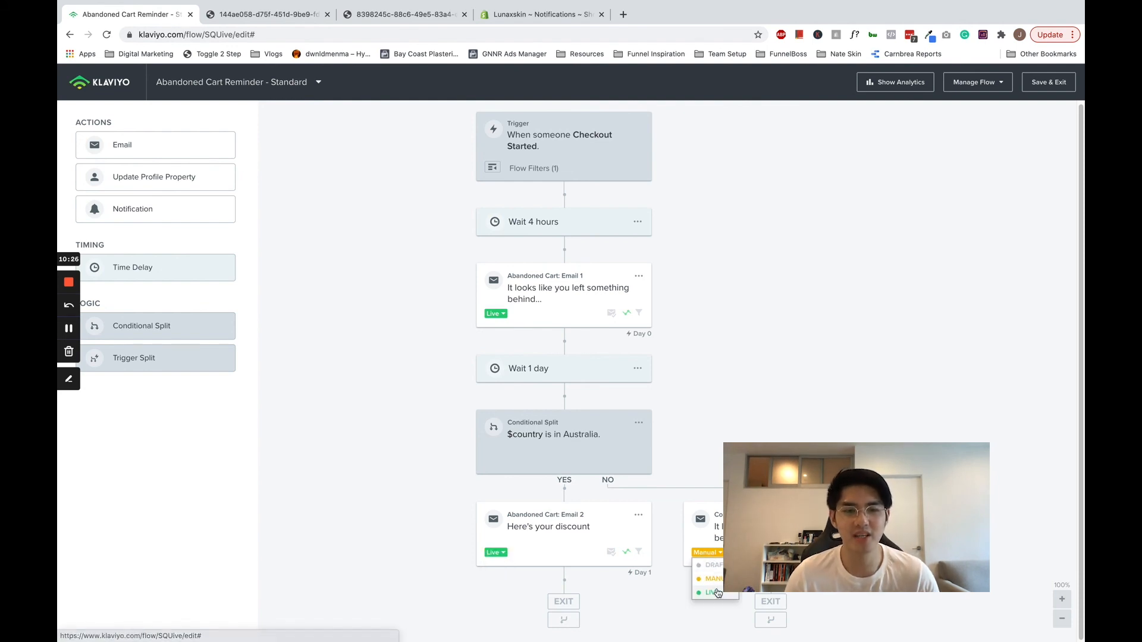
{"action": "left_click", "coordinate": [712, 592]}
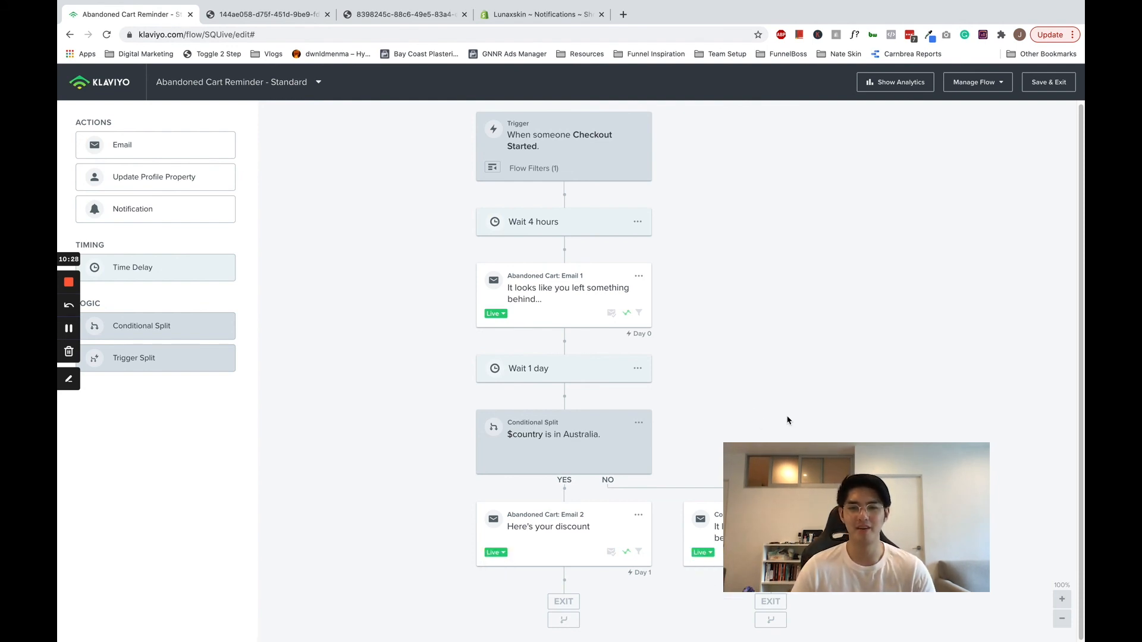
{"action": "mouse_move", "coordinate": [854, 128]}
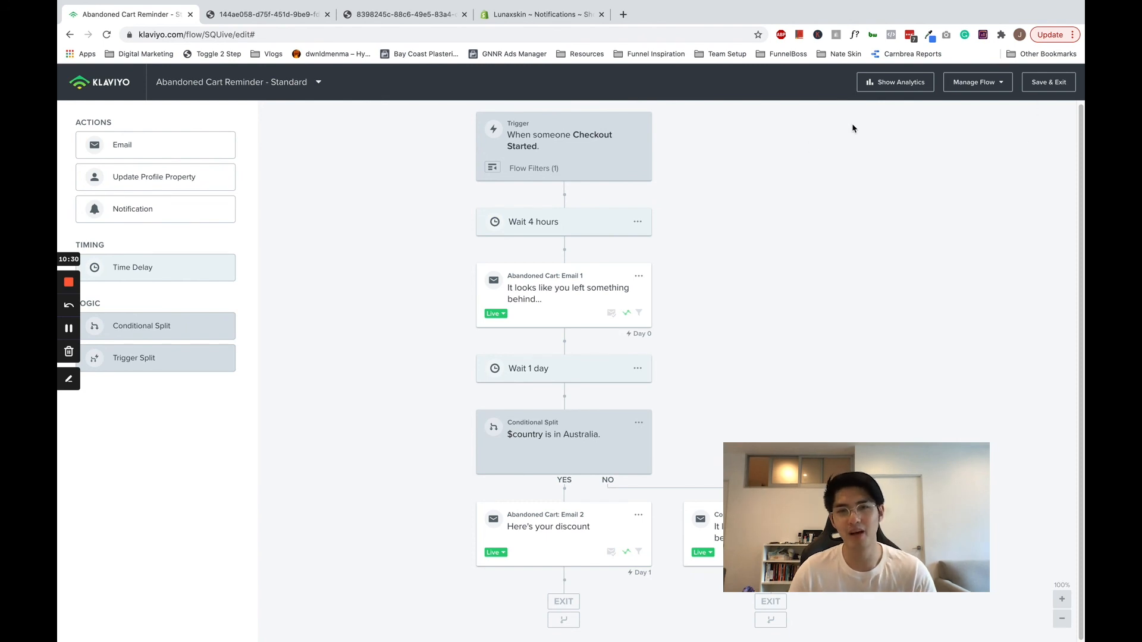
{"action": "mouse_move", "coordinate": [804, 153]}
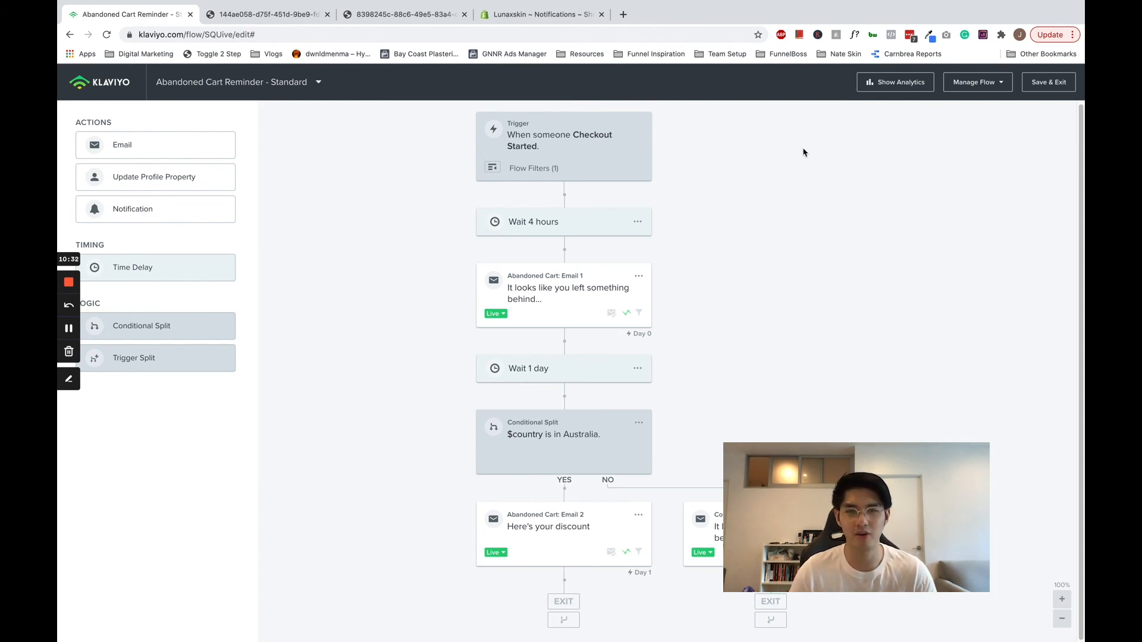